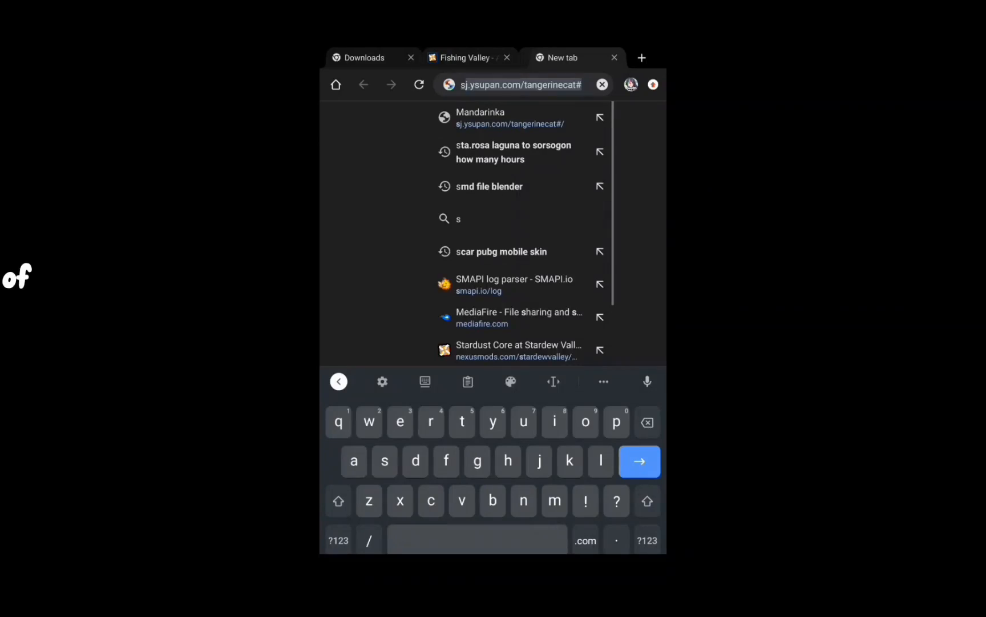
Step: Search Google for 'smapi apk' and open the ZaneYork/SMAPI-Android-Installer GitHub releases result
text(smapi a)
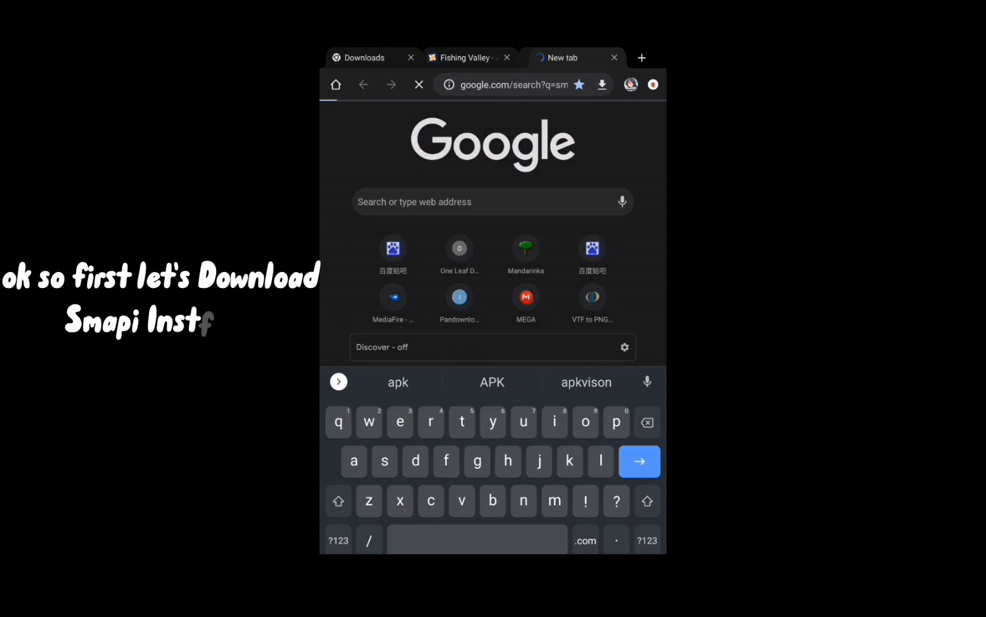
click(640, 461)
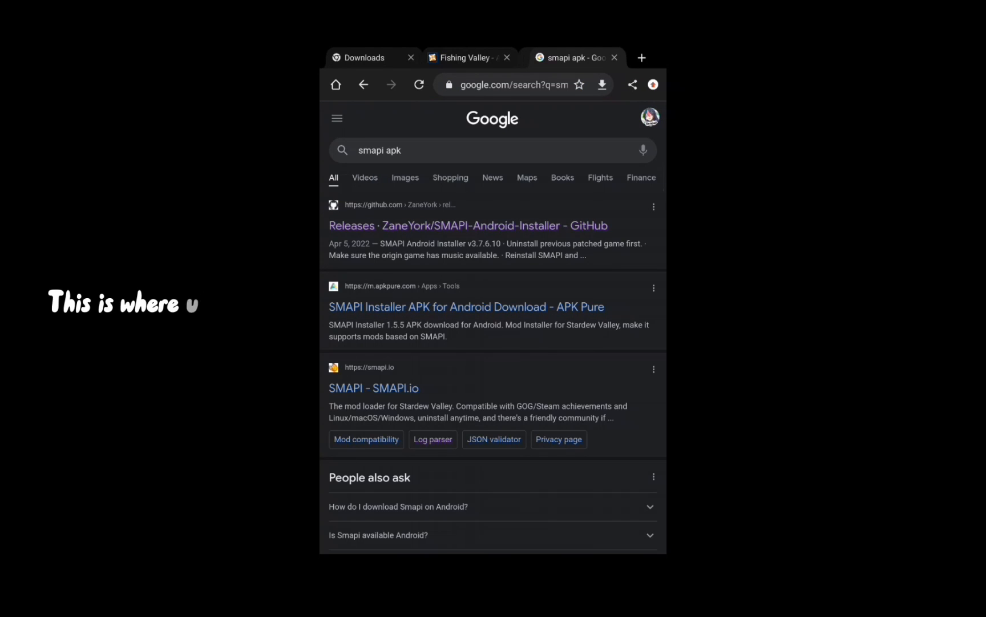
click(468, 225)
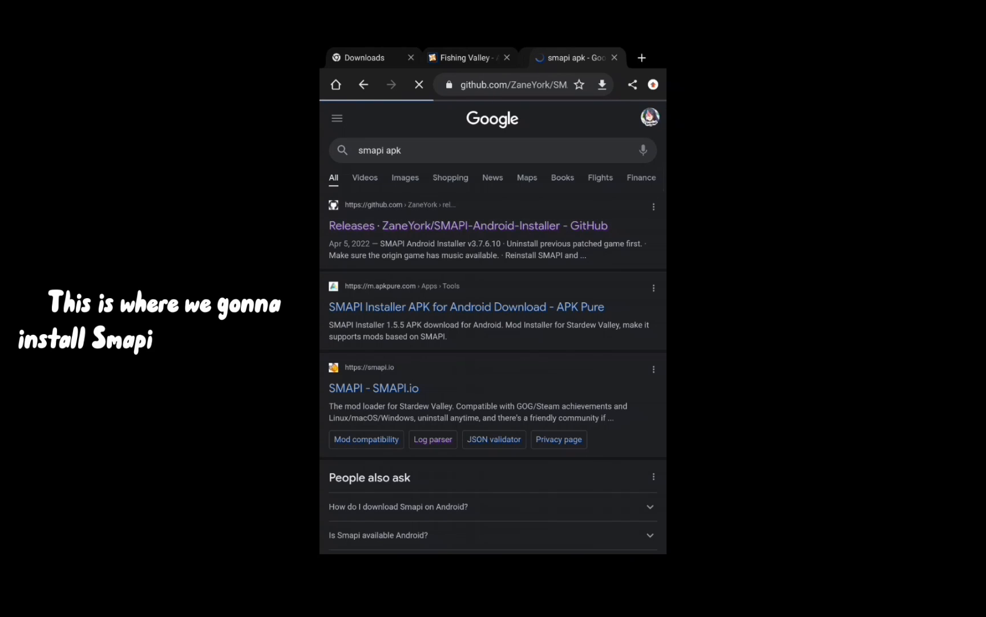
Step: Scroll the releases list and open the v3.7.6.9 release page
click(468, 225)
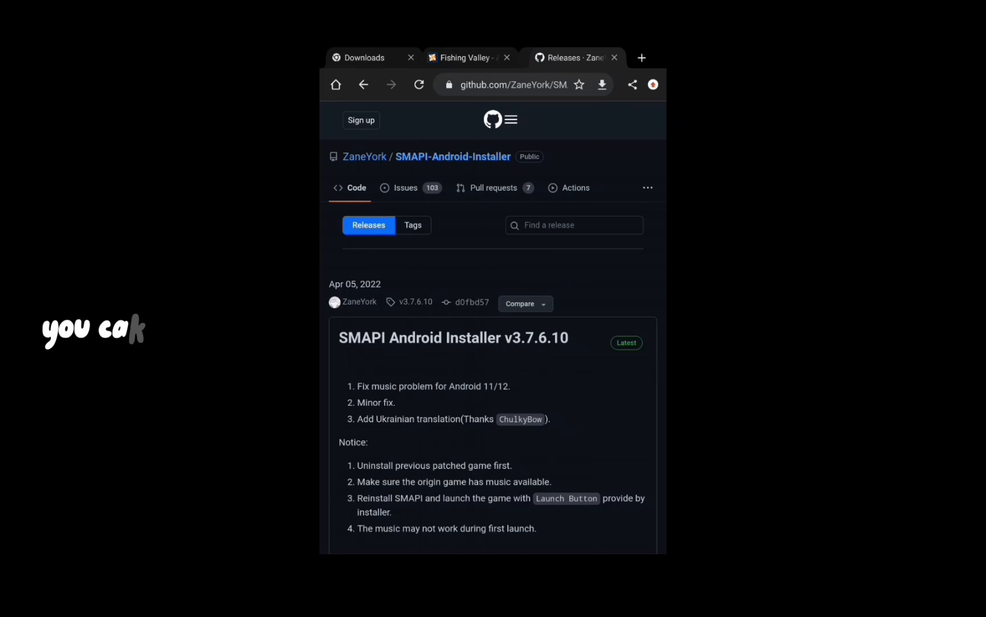
scroll(down, 3)
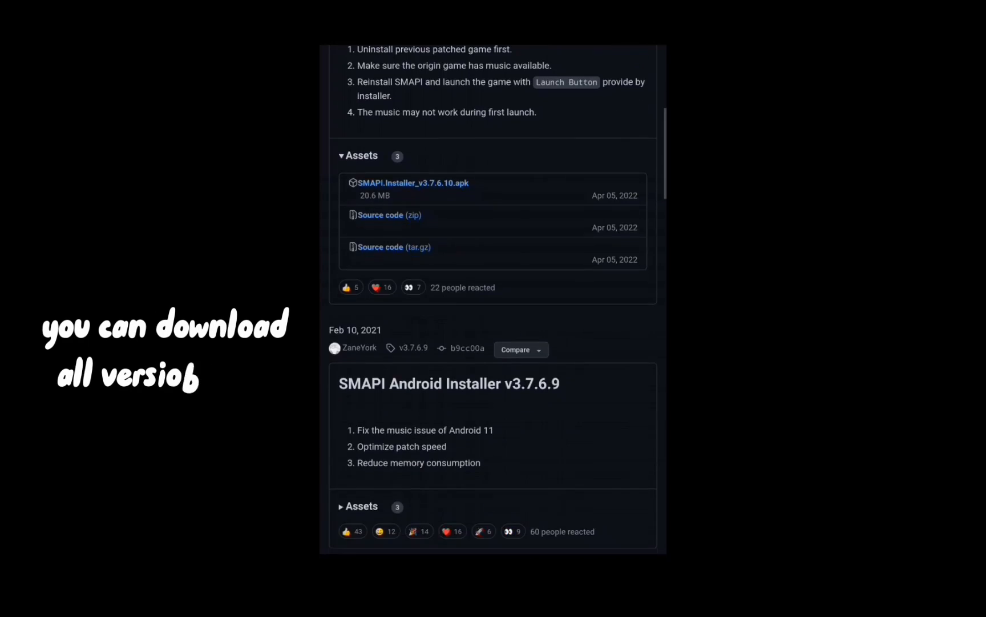
scroll(down, 3)
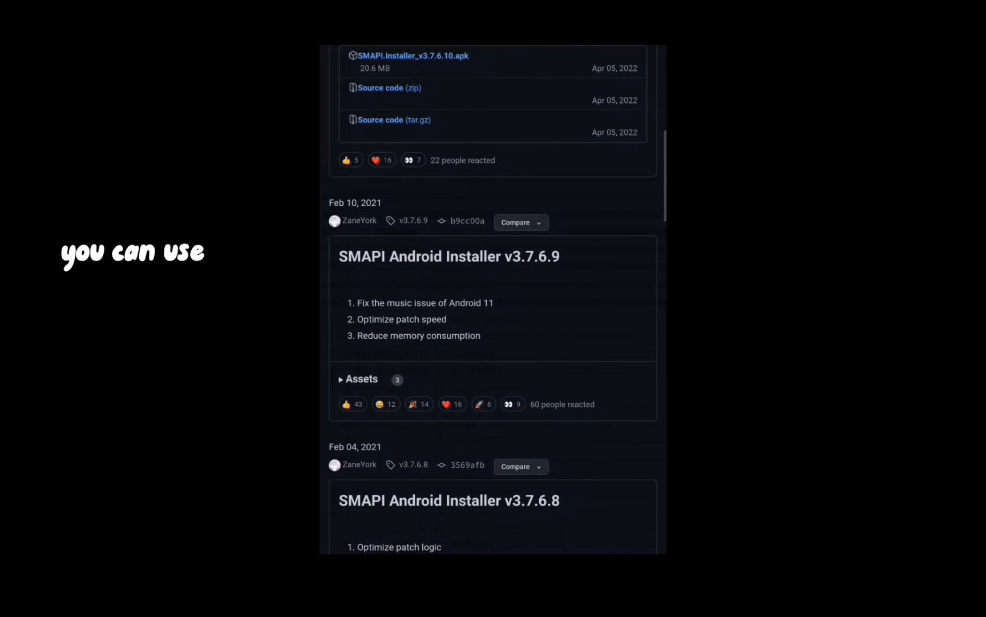
scroll(down, 3)
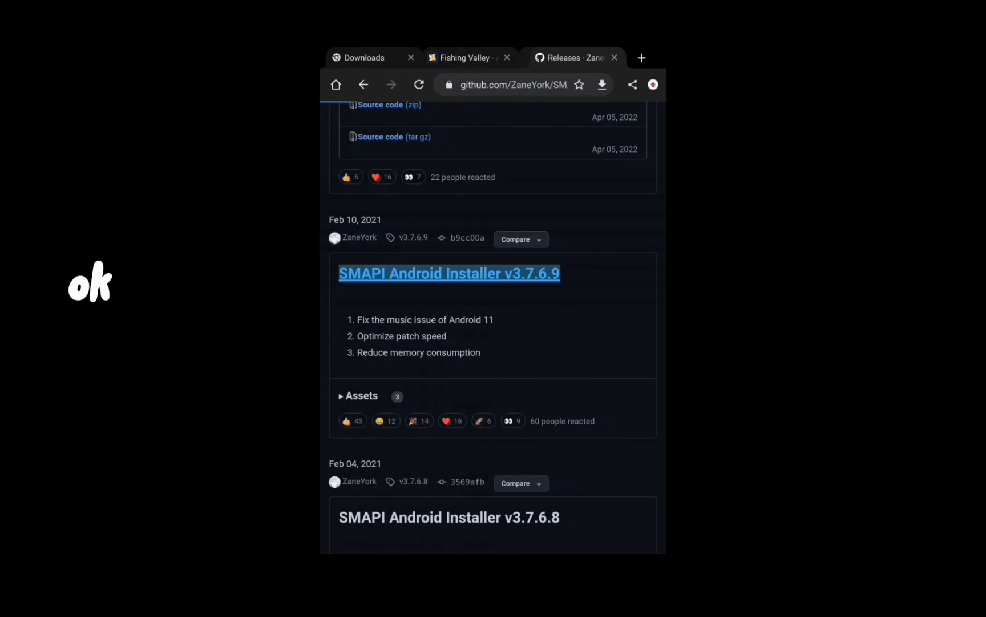
click(449, 273)
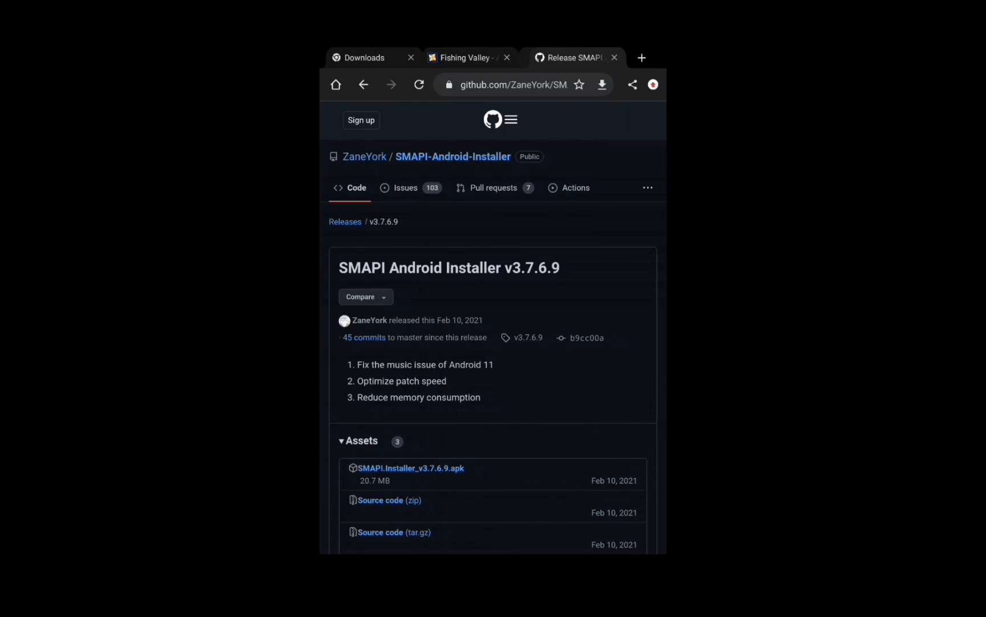
Step: Download and install the SMAPI.Installer_v3.7.6.9.apk asset
scroll(down, 3)
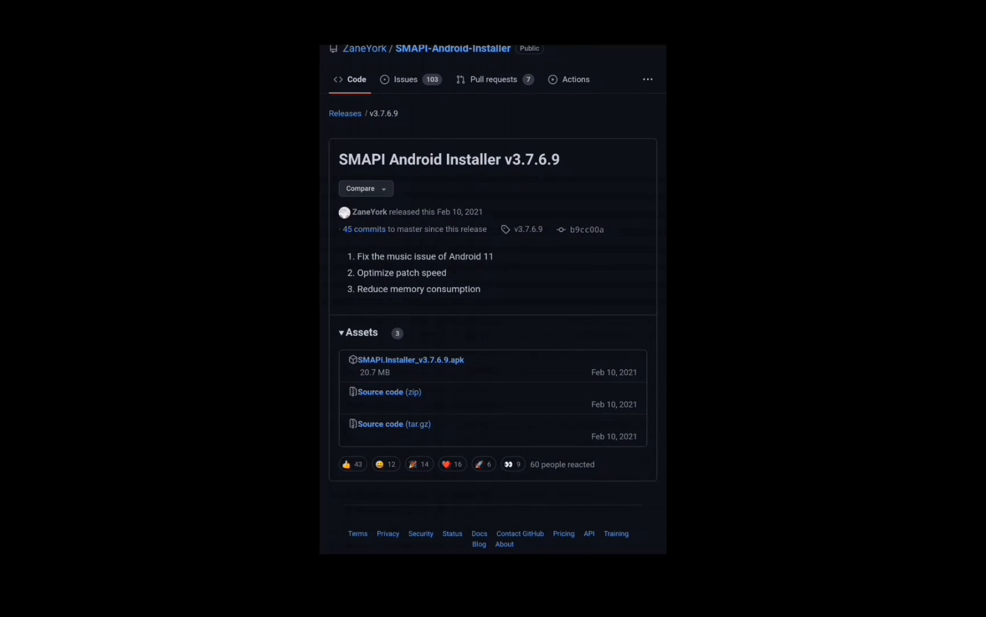
click(410, 360)
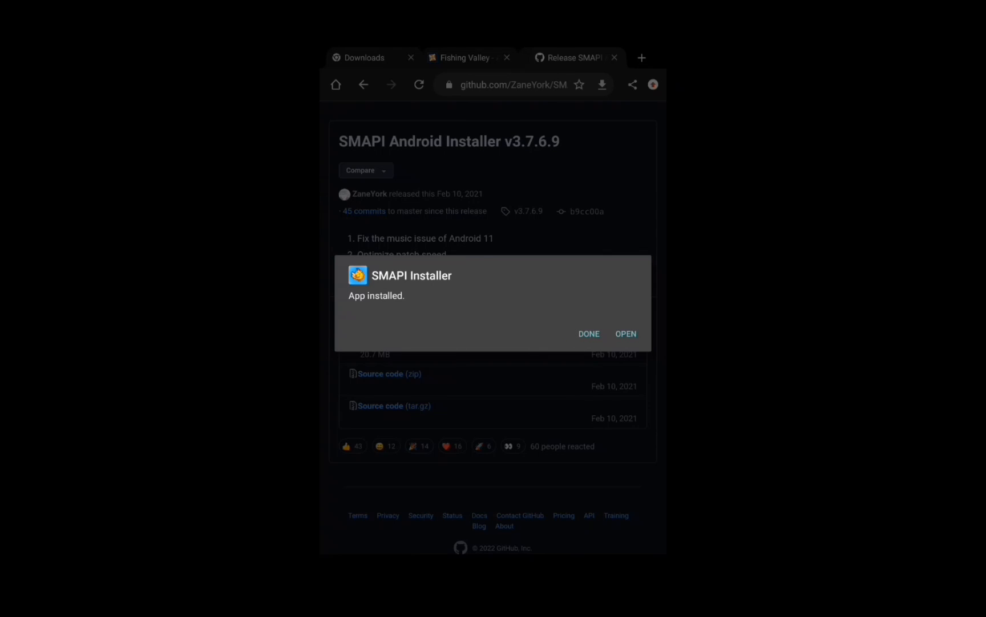
Step: Launch SMAPI Installer, confirm the privacy policy, start Install and allow file access
click(626, 333)
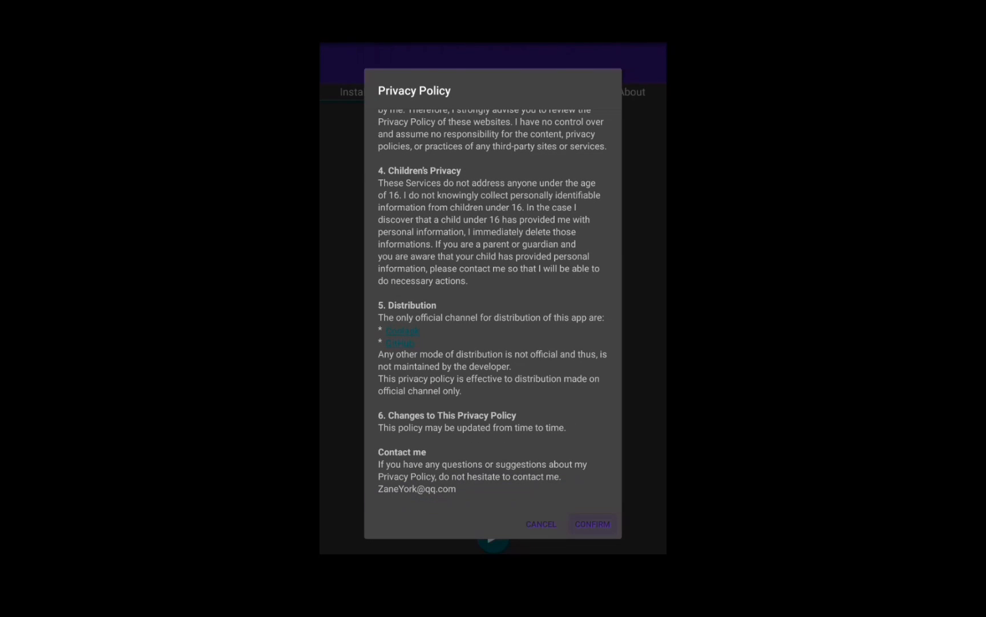
click(591, 523)
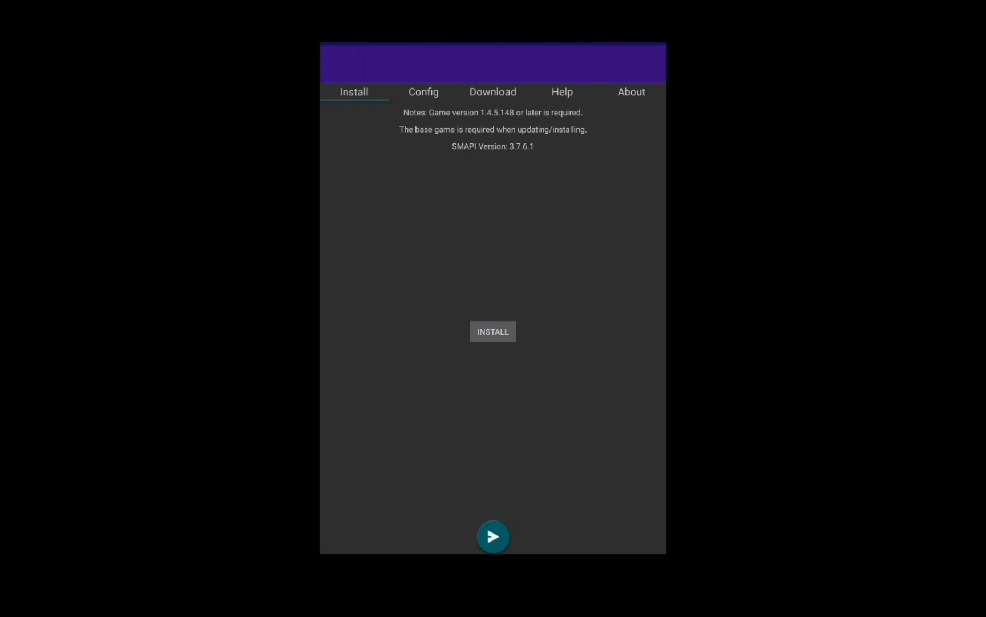
click(492, 331)
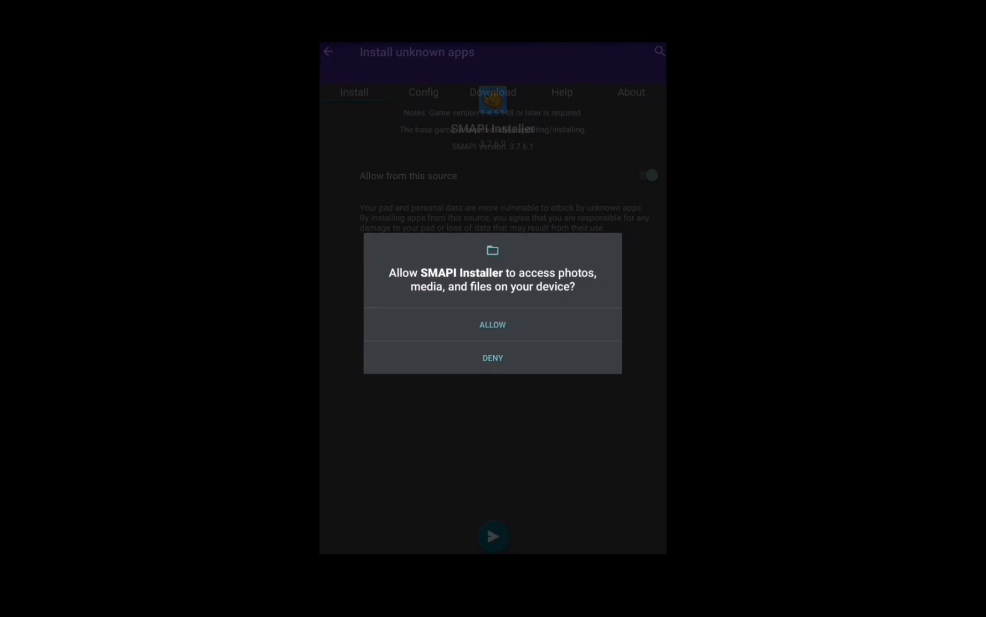
click(492, 324)
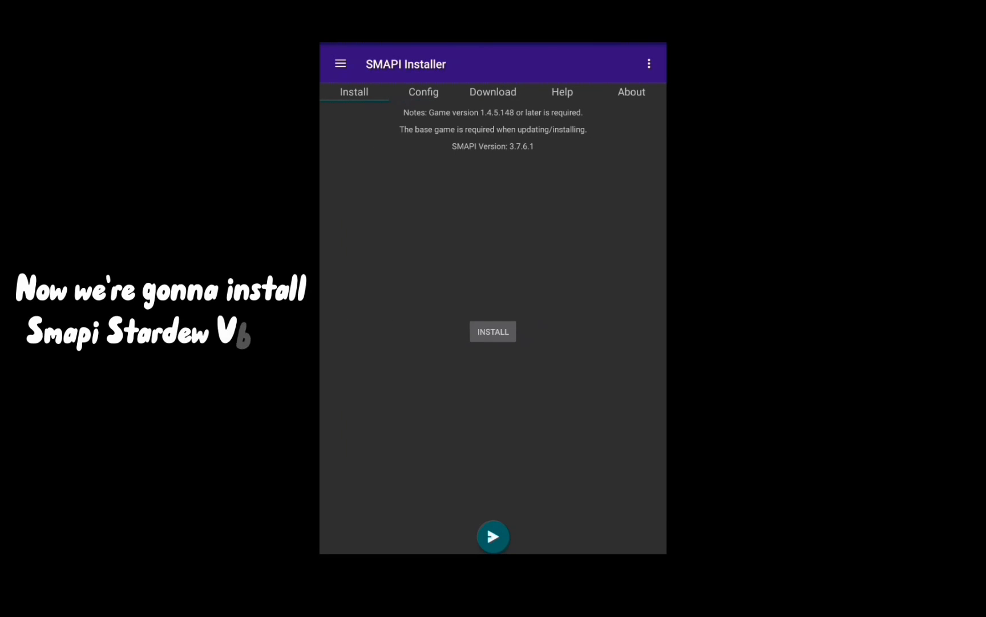
Step: Run Install and confirm installing the SMAPI Stardew Valley application
click(492, 331)
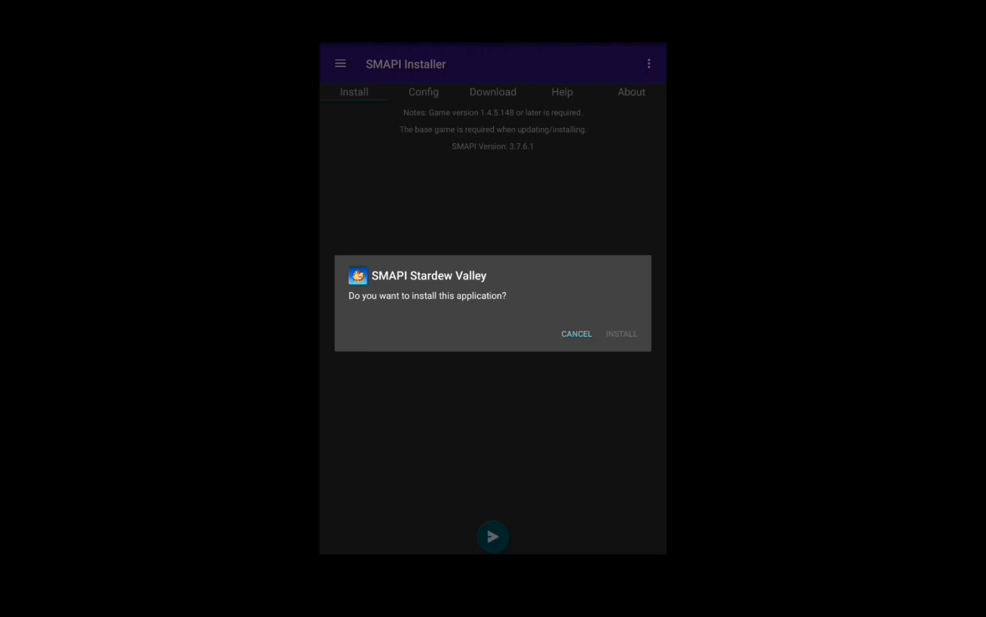
click(621, 334)
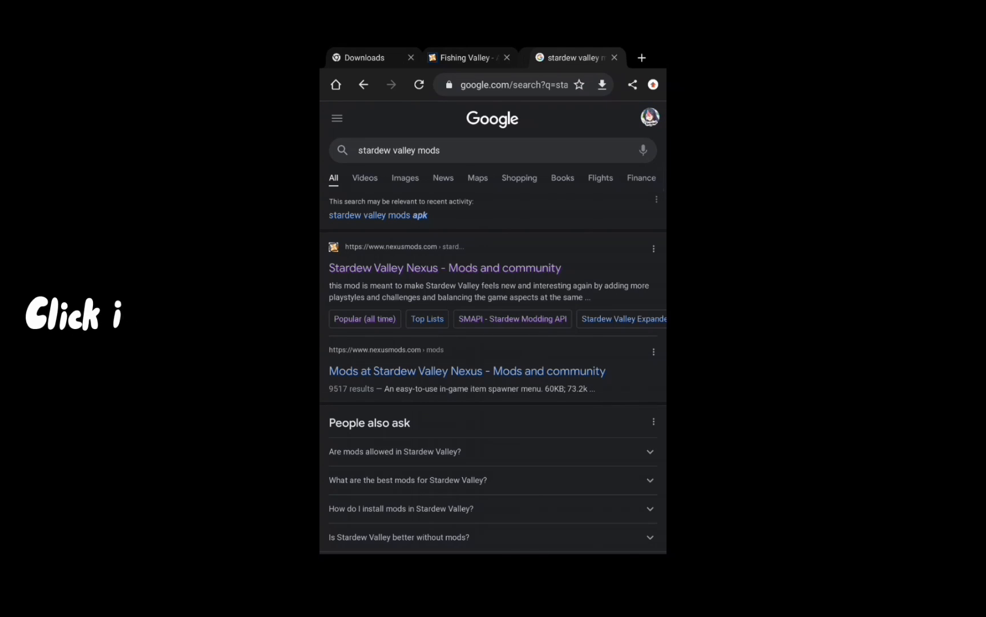
Step: Open the 'Top Lists' sitelink under the Stardew Valley Nexus Mods result
click(417, 84)
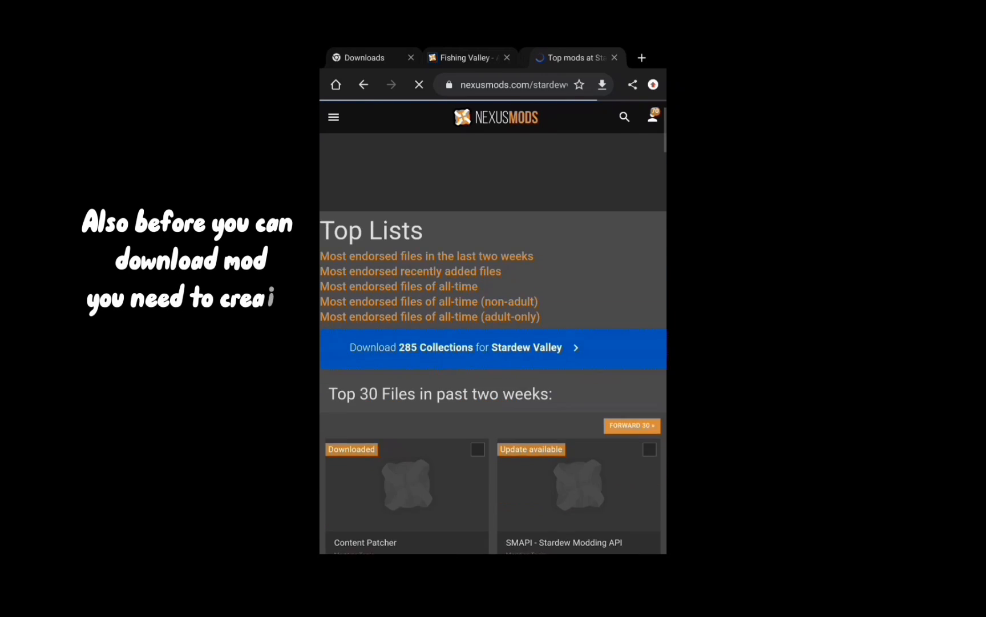
scroll(down, 3)
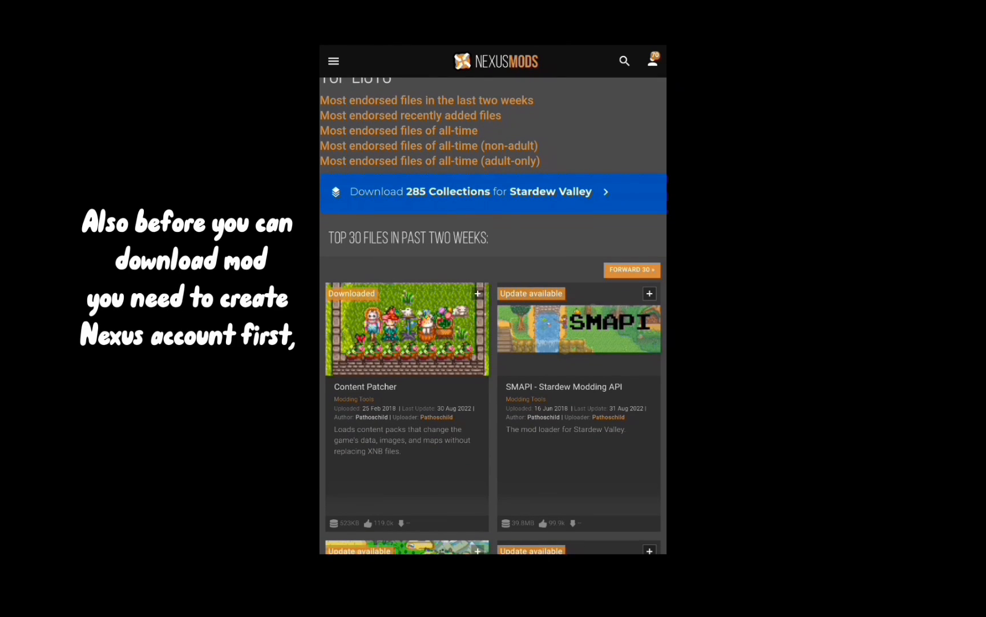
scroll(down, 3)
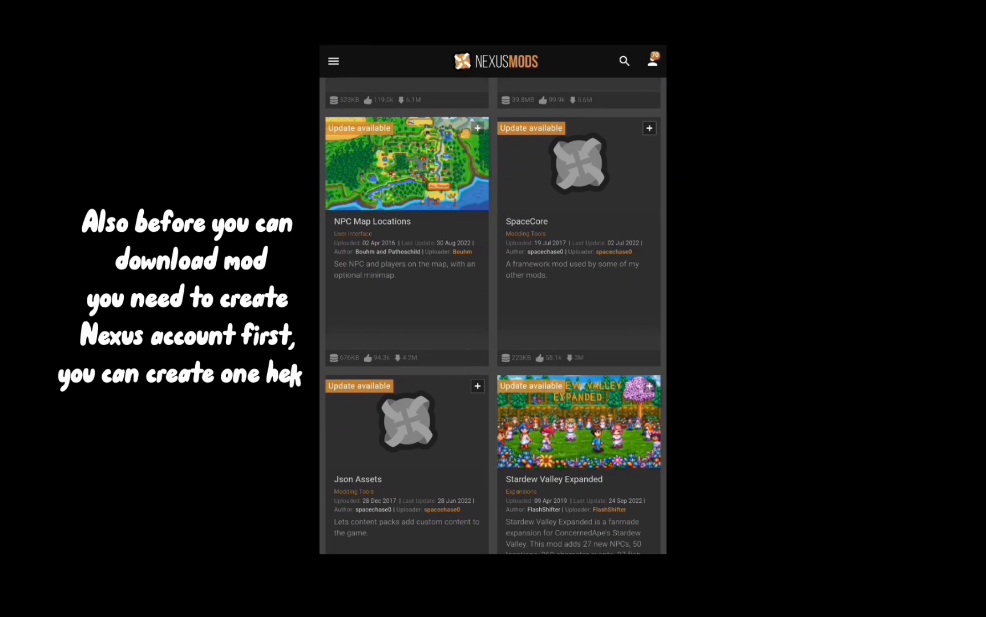
scroll(down, 3)
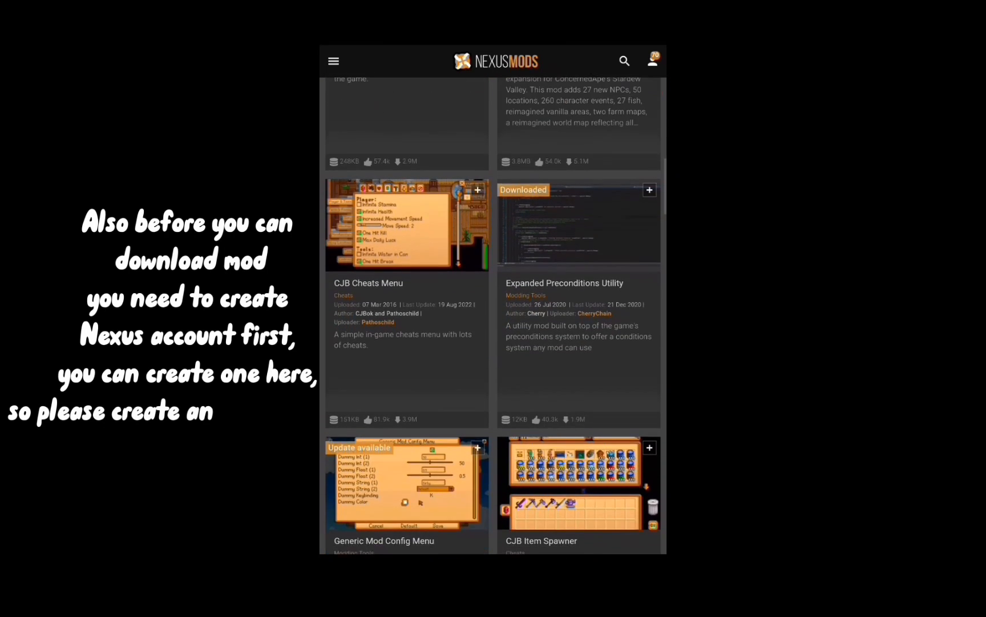
scroll(down, 3)
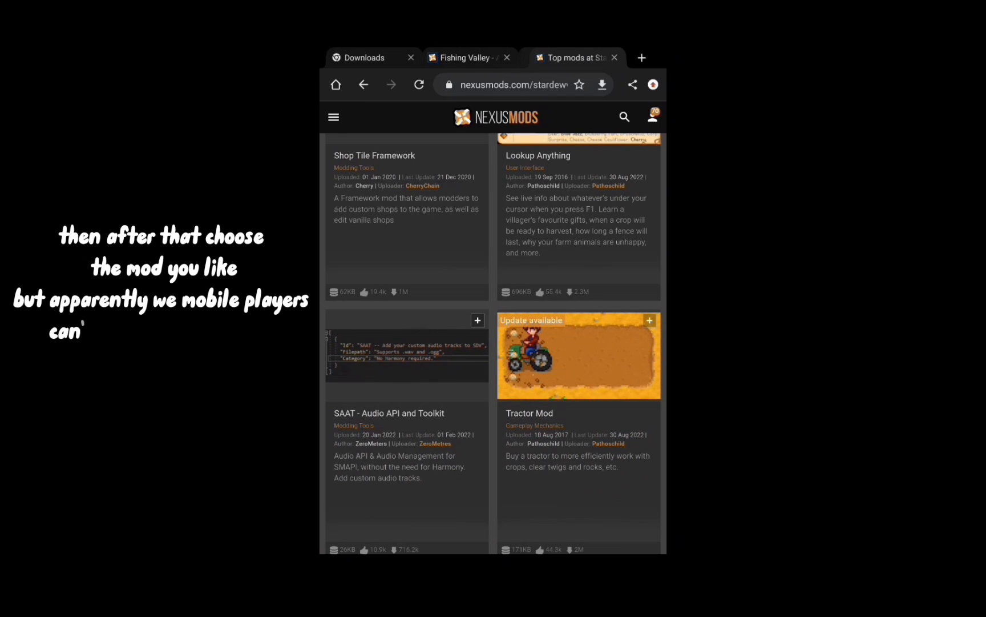
scroll(down, 3)
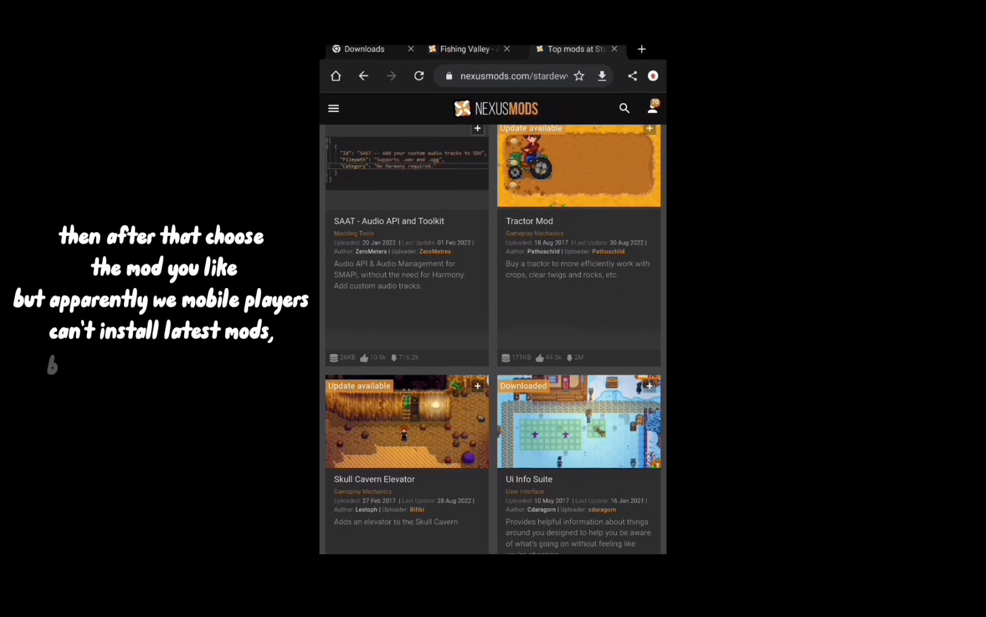
scroll(down, 3)
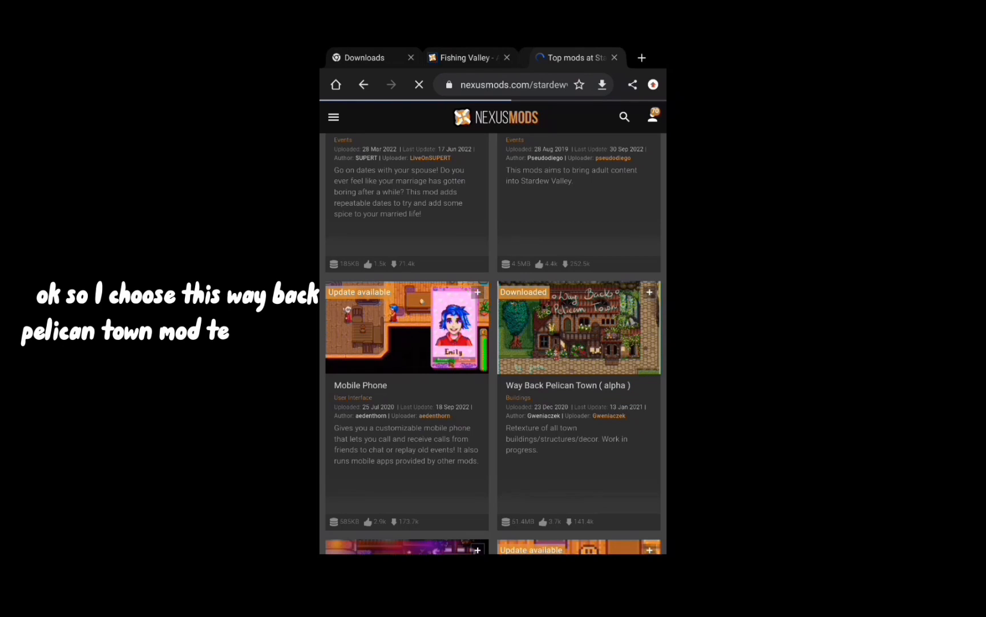
Step: Open the Way Back Pelican Town (alpha) card and scroll to its Content Patcher and SMAPI requirements
click(578, 326)
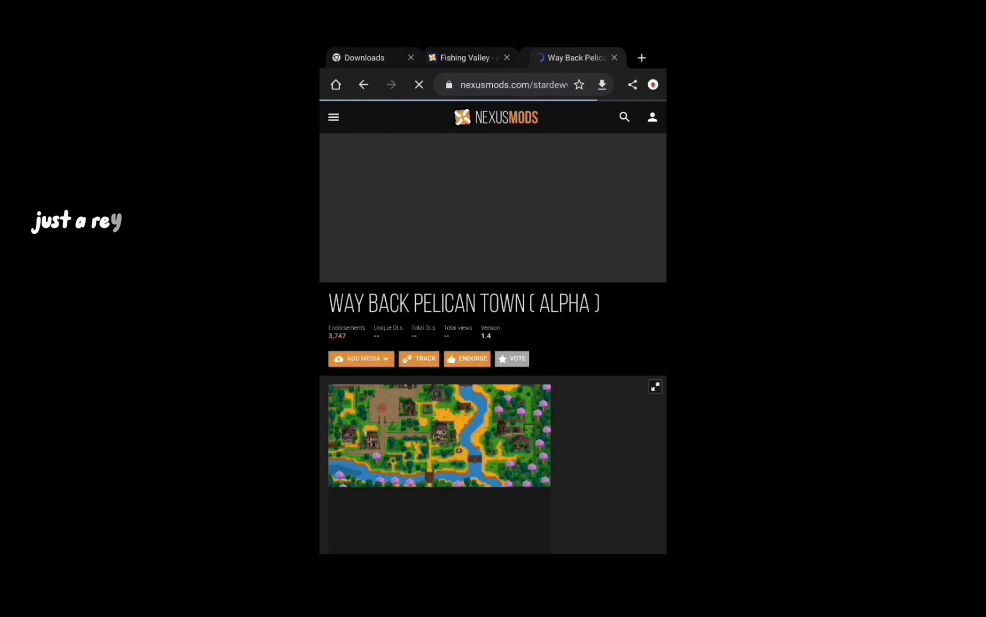
scroll(down, 3)
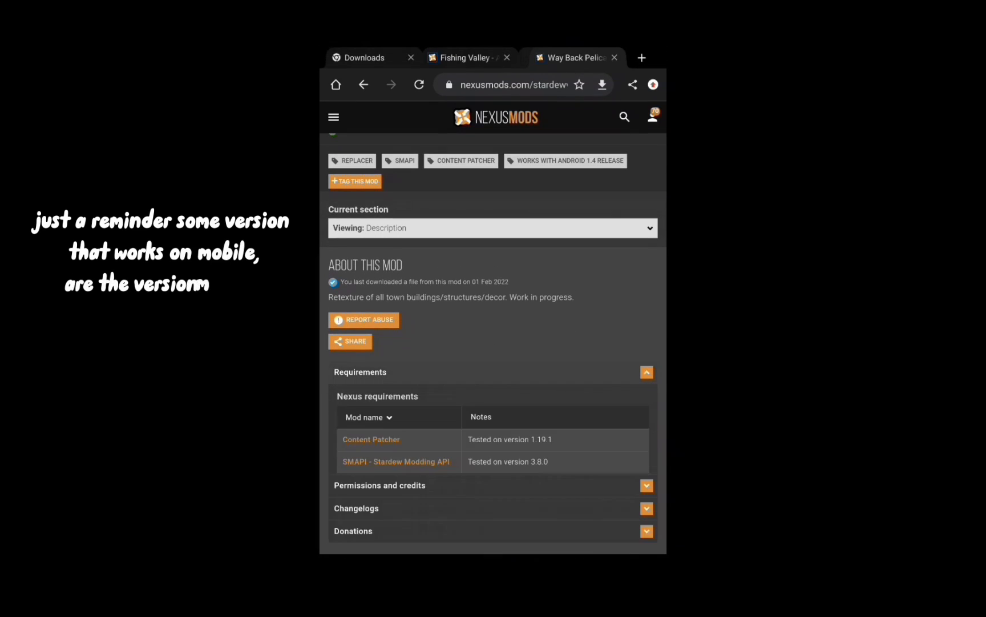
scroll(down, 3)
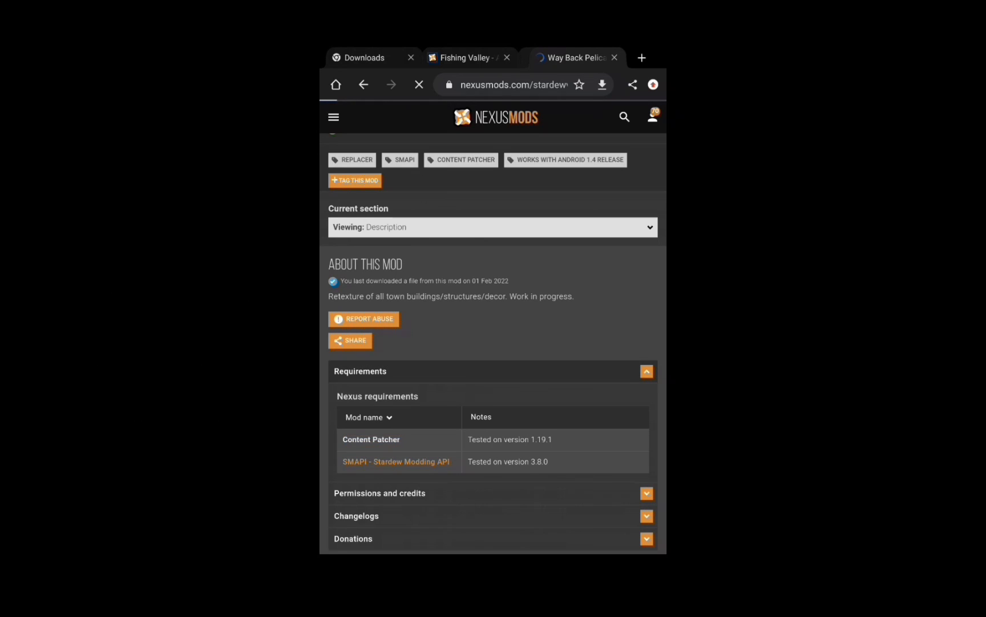
Step: Open the required Content Patcher mod page and scroll its files down to Optional Files
click(371, 439)
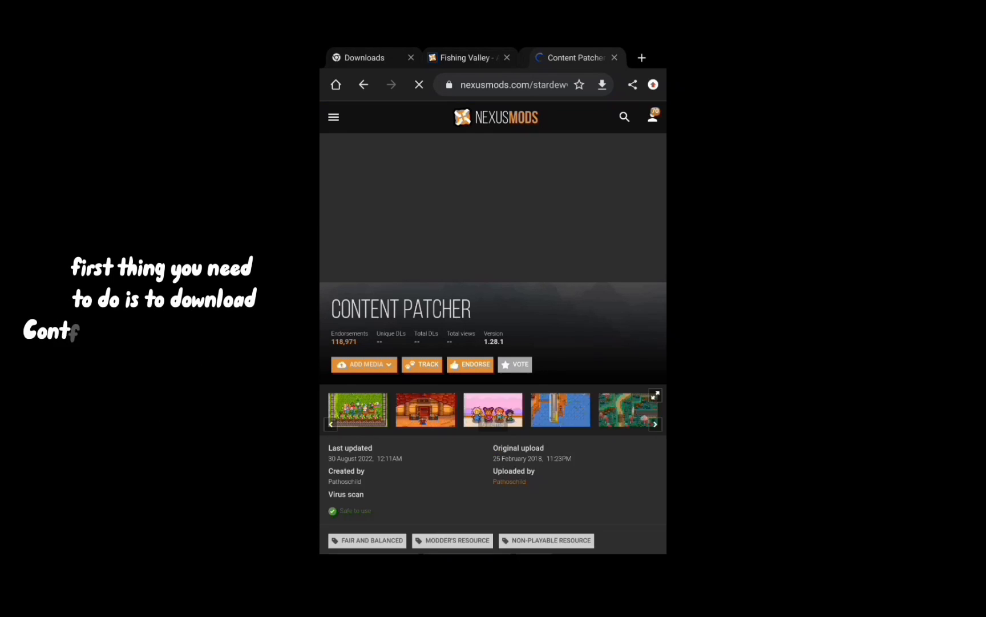
scroll(down, 3)
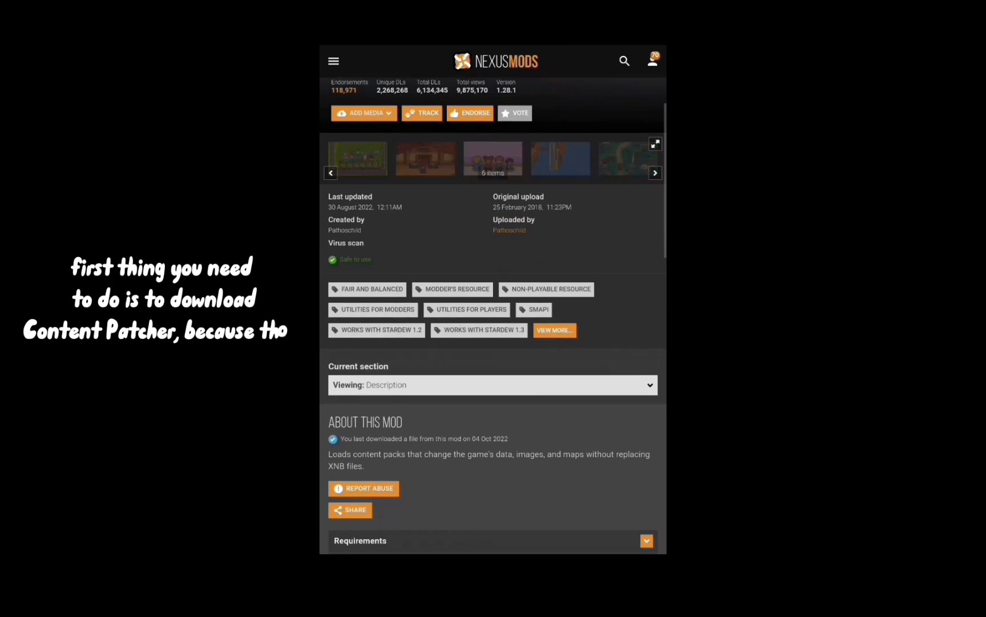
scroll(up, 3)
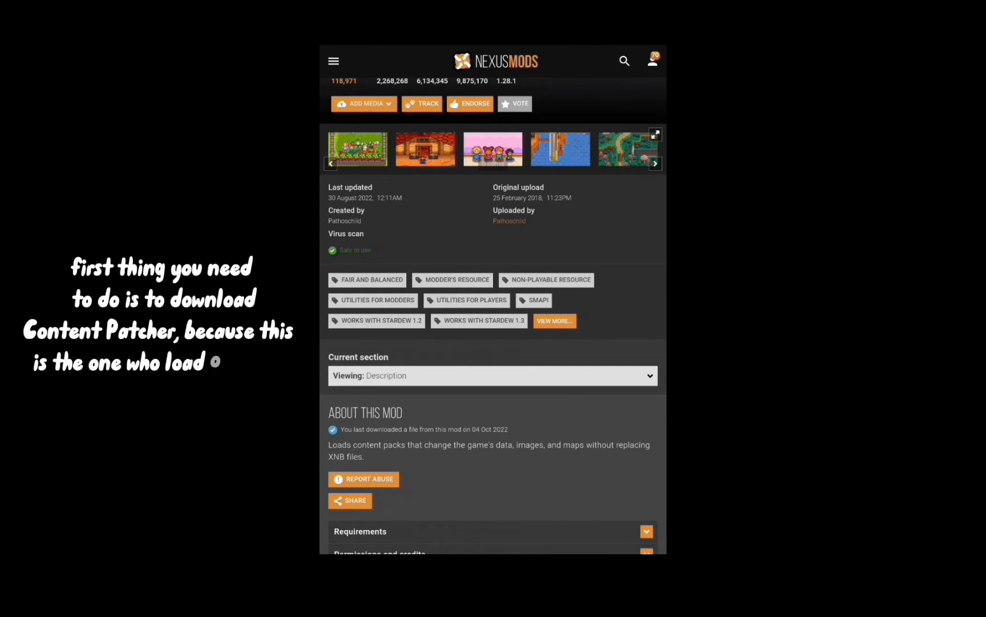
click(492, 374)
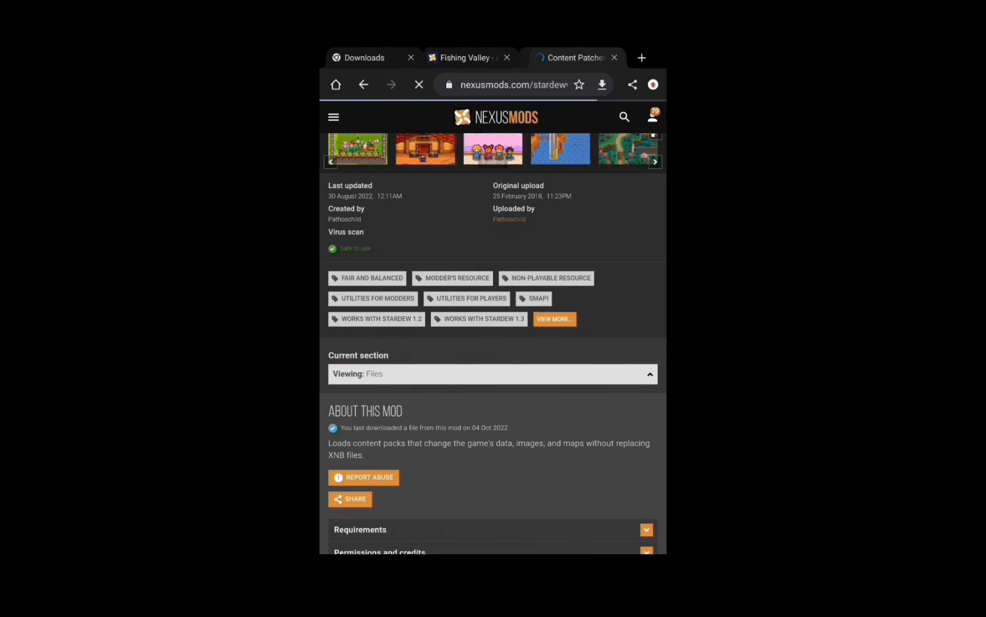
scroll(up, 3)
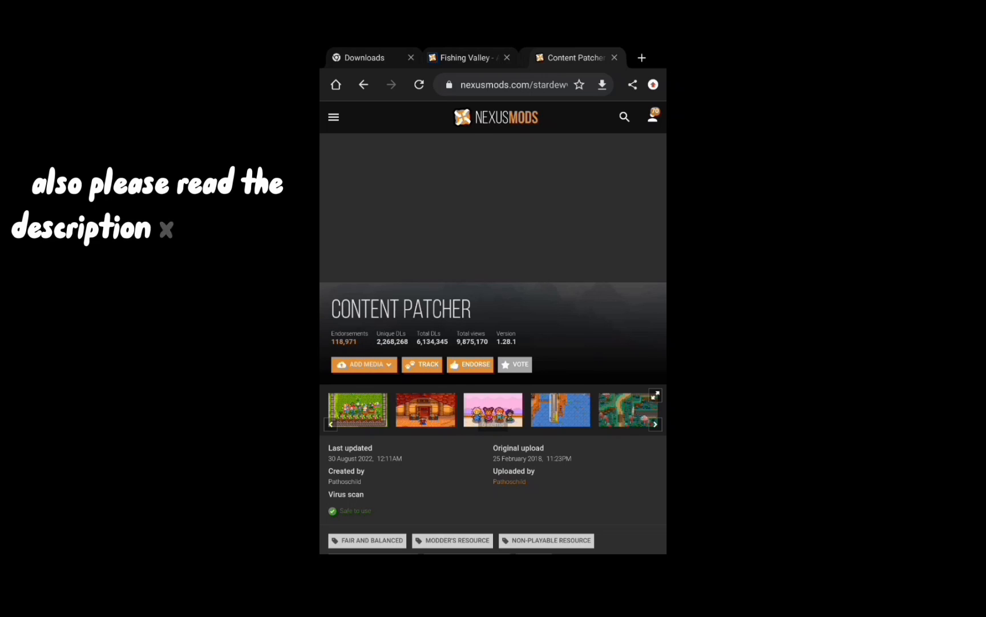
scroll(down, 3)
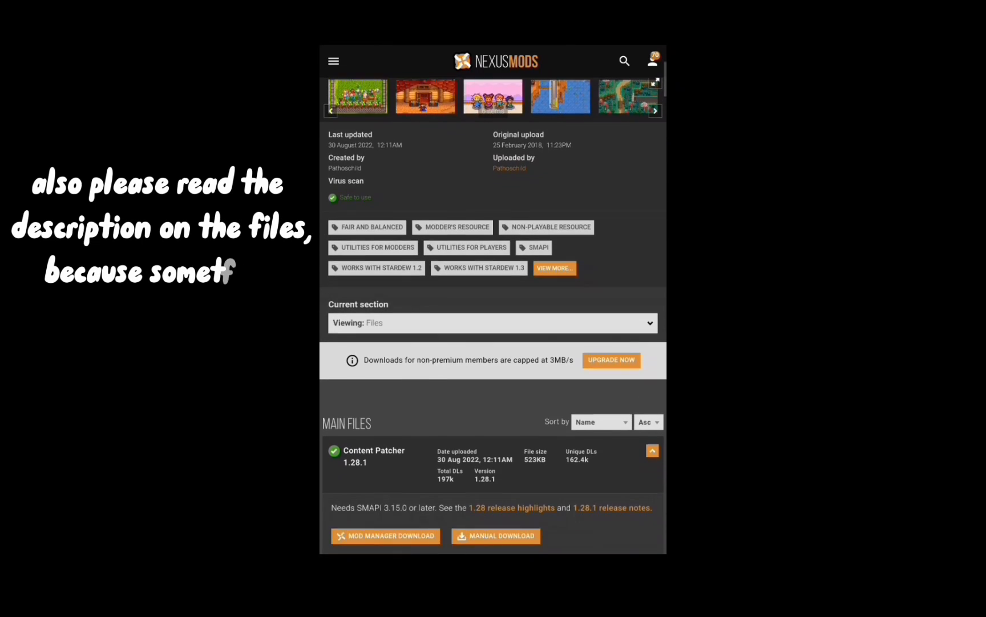
scroll(down, 3)
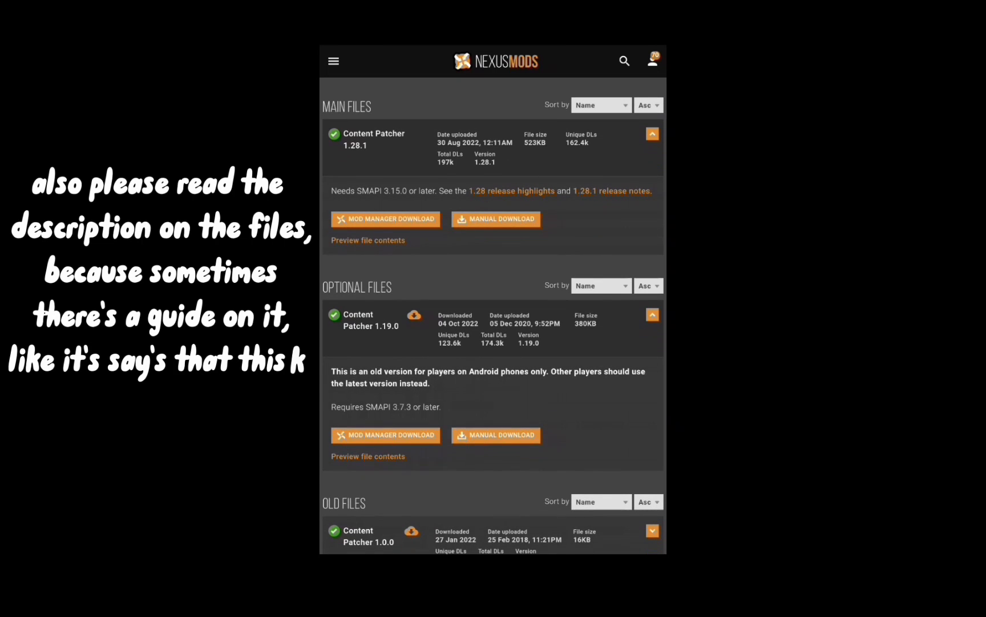
Step: Manually download the Android-only Content Patcher 1.19.0 file, continuing past the requirements notice
click(386, 218)
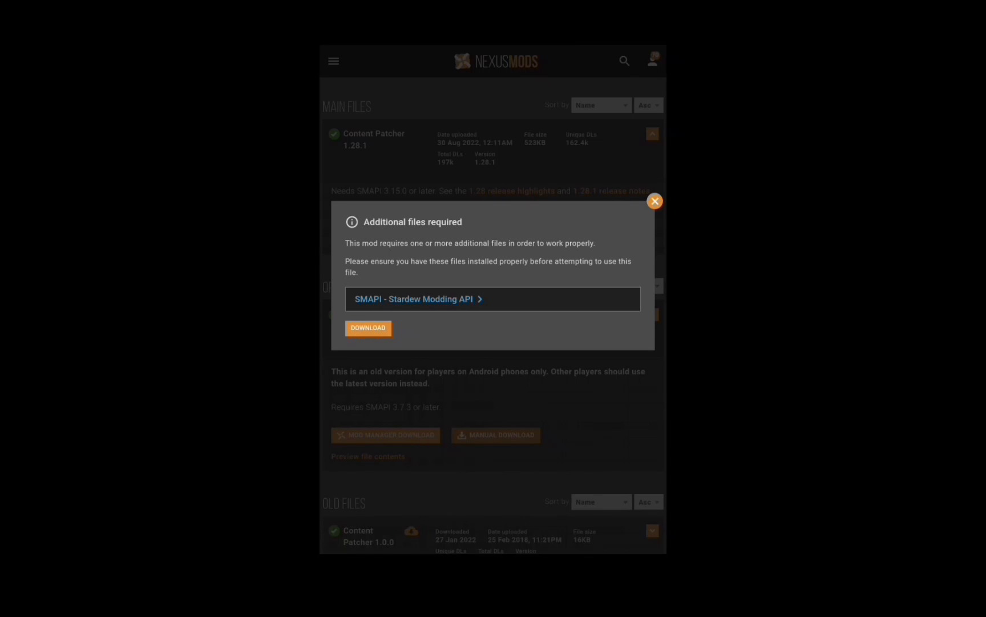
click(367, 327)
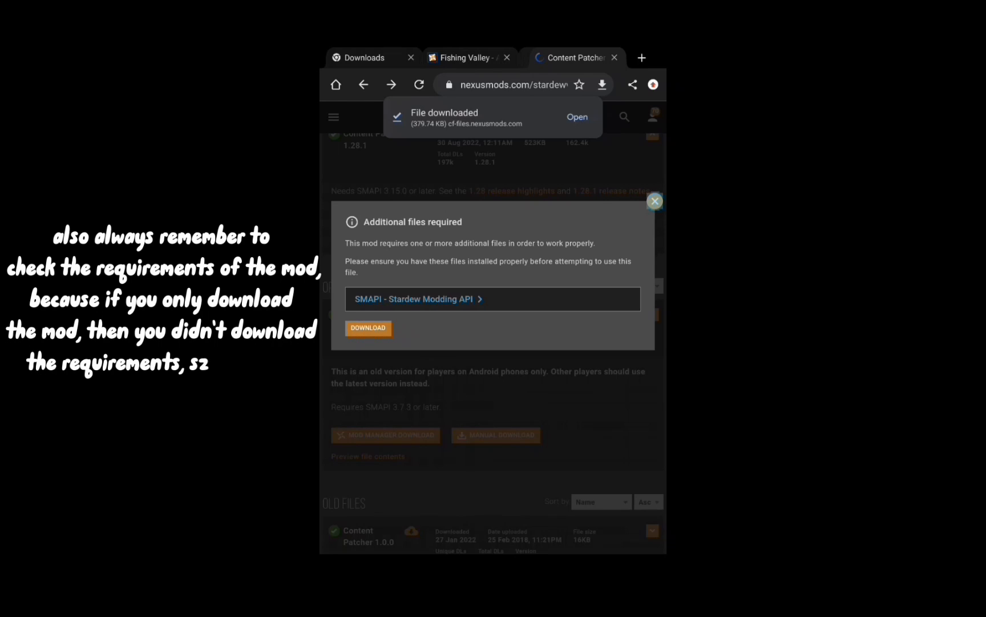
click(654, 201)
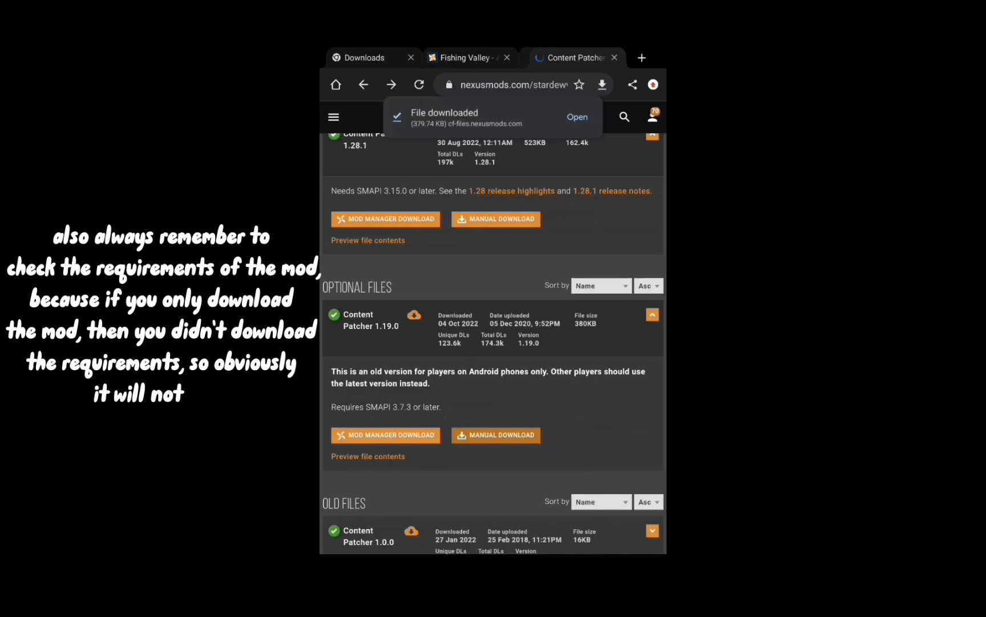
Step: Return to the Way Back Pelican Town page and switch its current section to Files
scroll(up, 3)
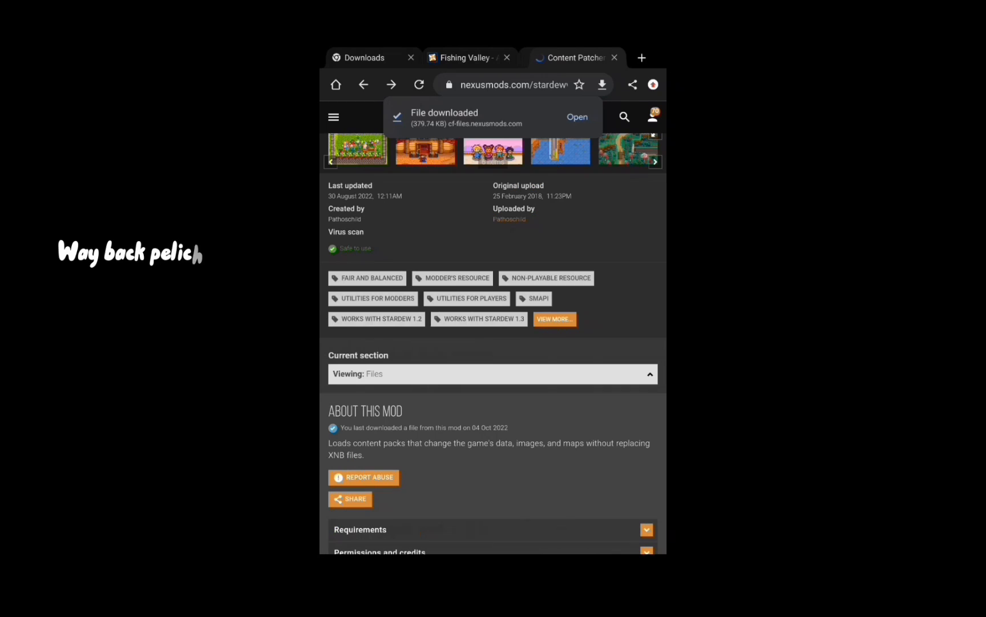
scroll(up, 3)
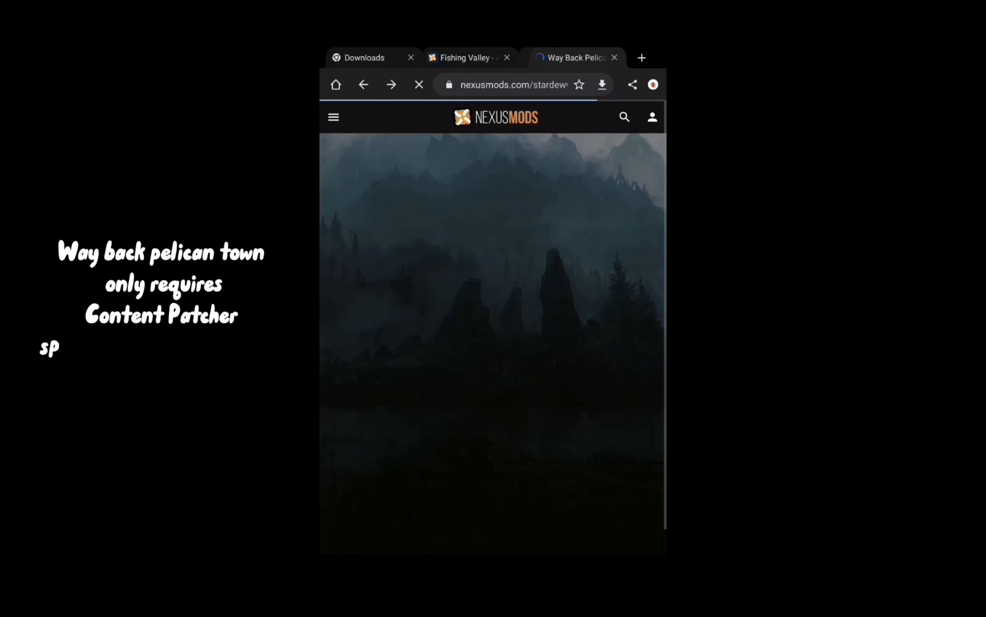
scroll(down, 3)
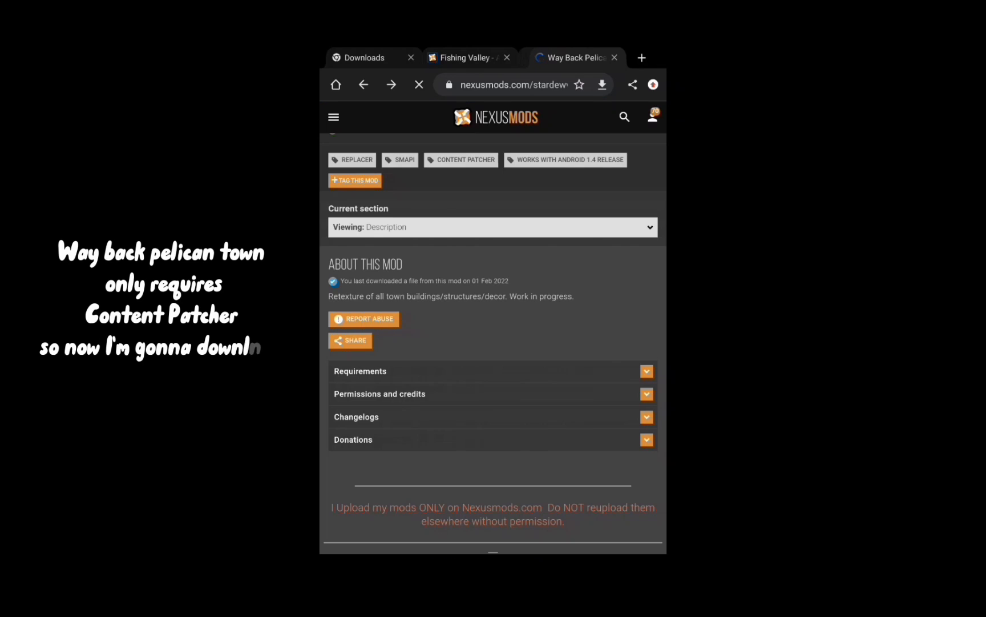
scroll(up, 3)
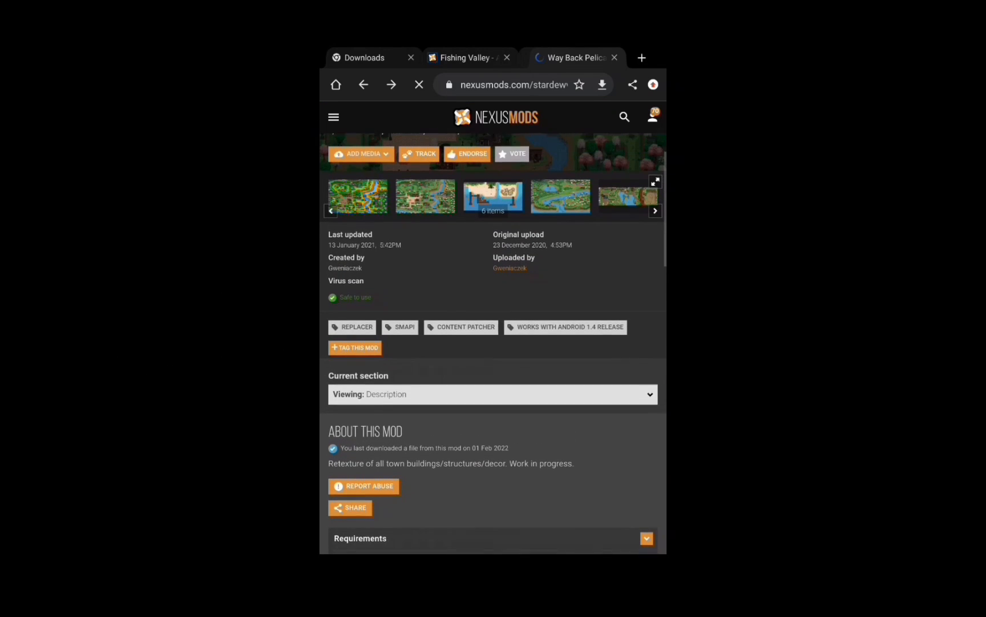
scroll(up, 3)
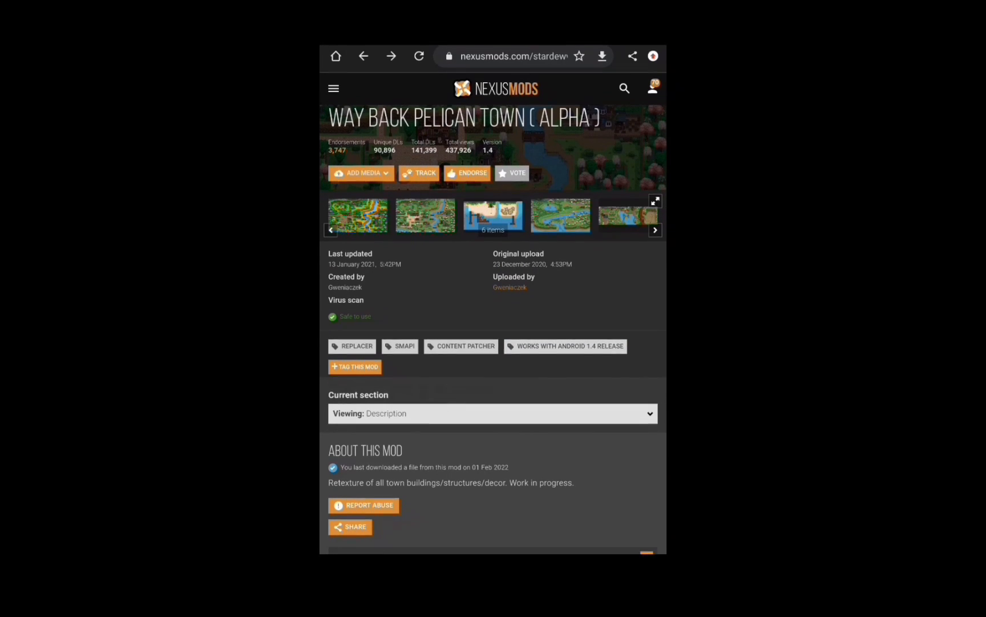
scroll(down, 3)
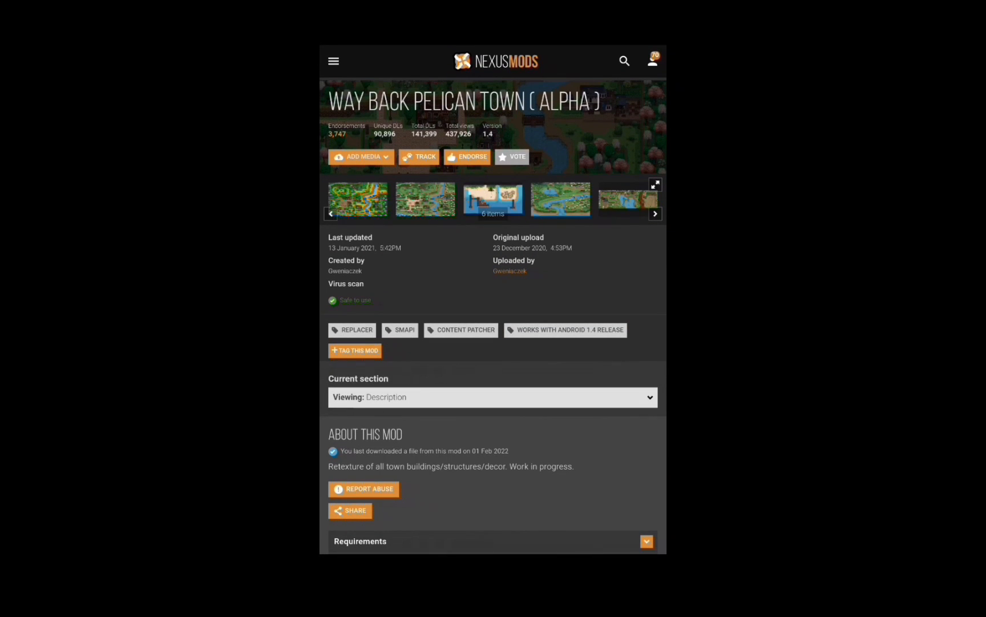
click(493, 398)
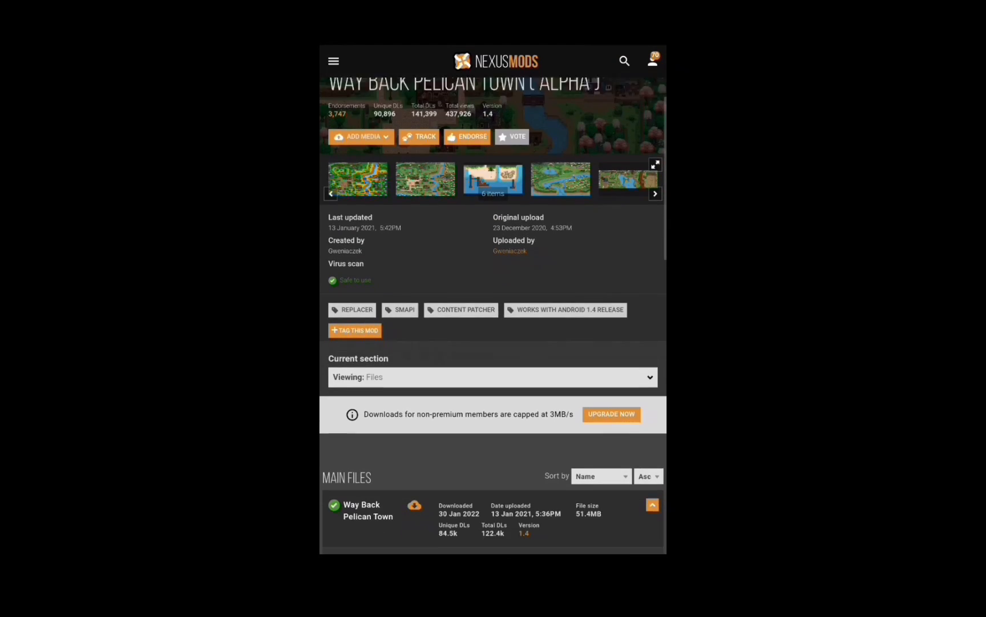
Step: Manually download the Way Back Pelican Town 51.4 MB main zip, continuing past the requirements notice
scroll(down, 3)
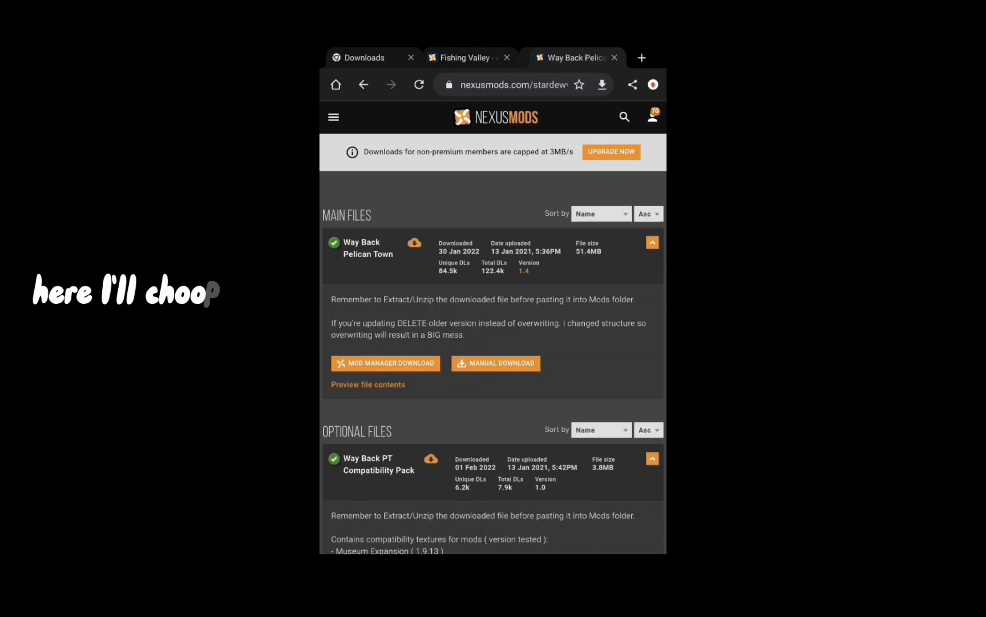
scroll(up, 3)
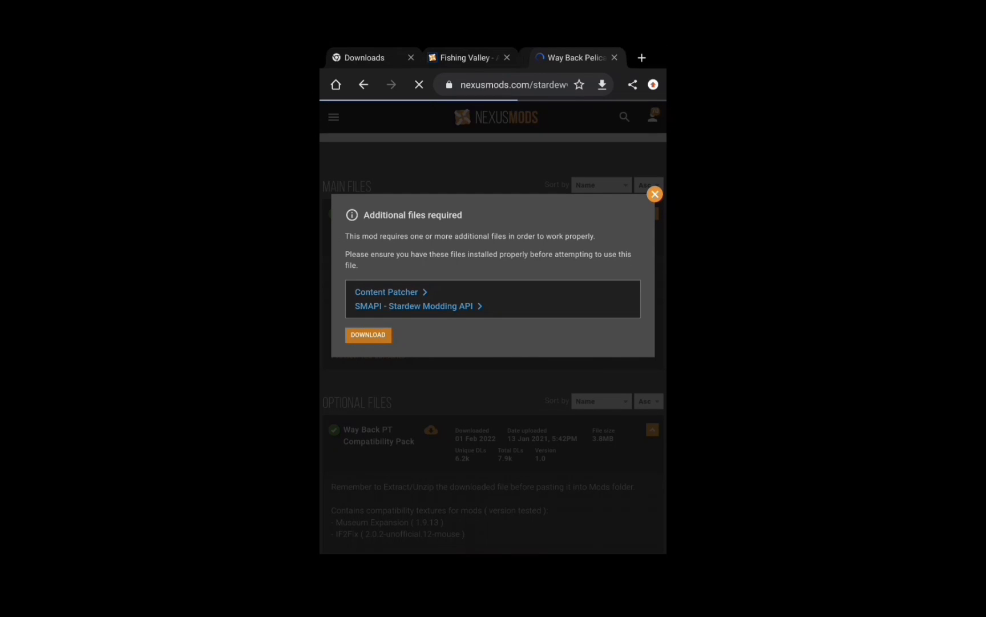
click(368, 335)
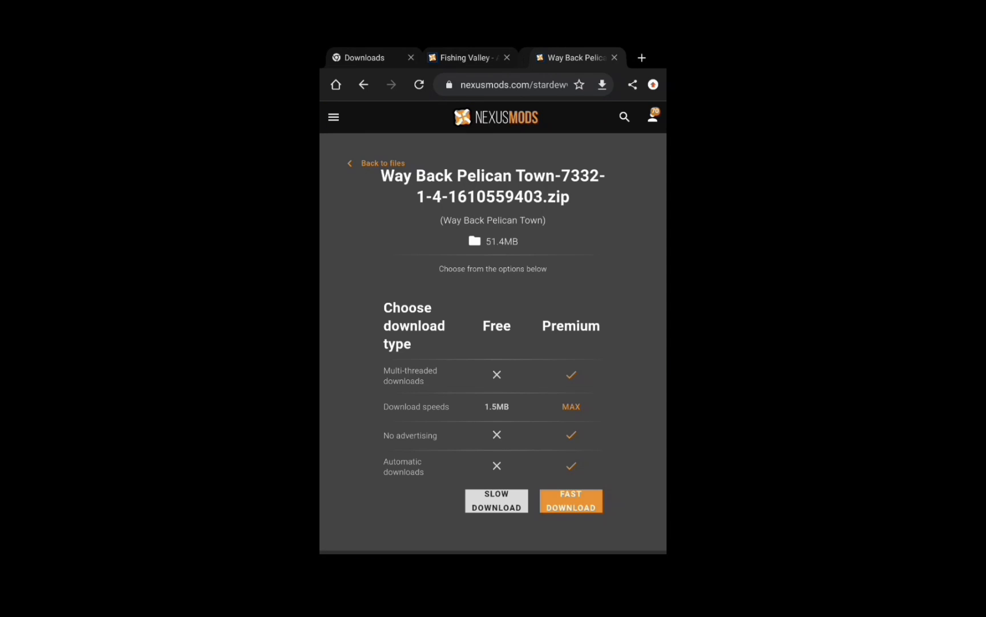
click(497, 500)
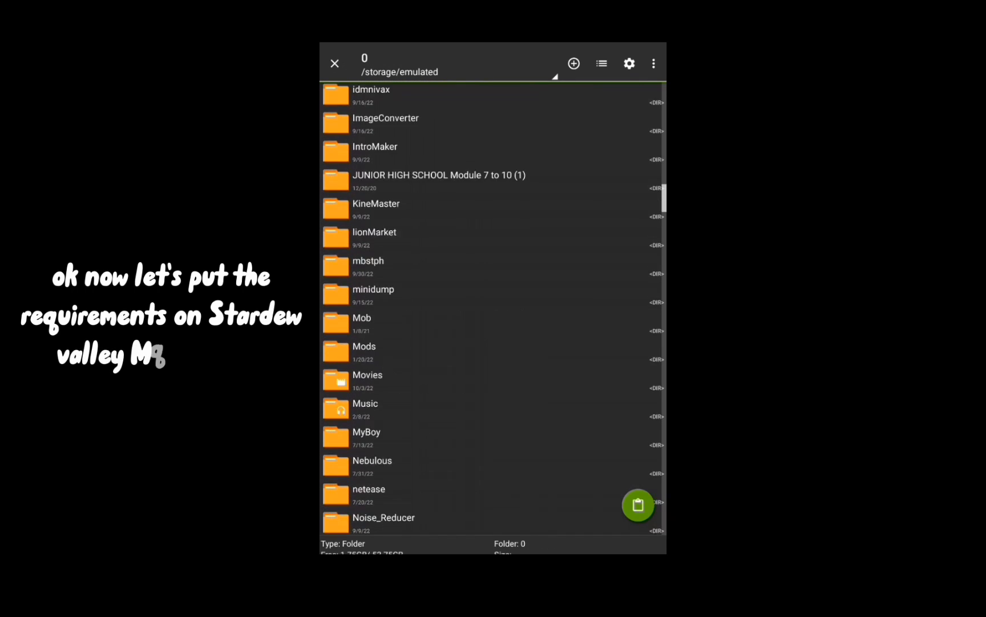
Step: Browse to /storage/emulated/0/StardewValley/Mods and place the Content Patcher files there
scroll(down, 3)
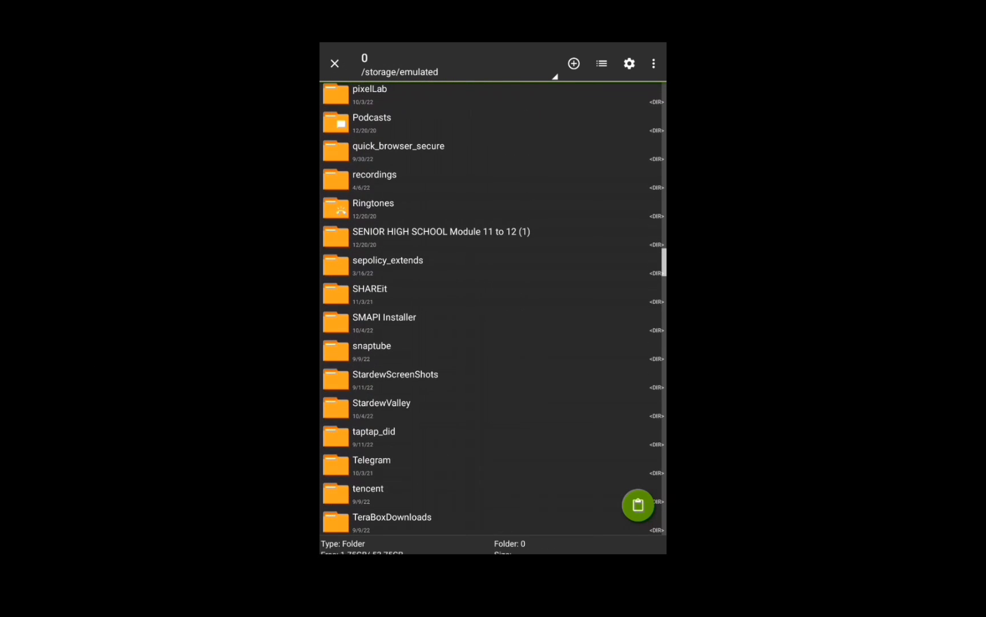
scroll(down, 3)
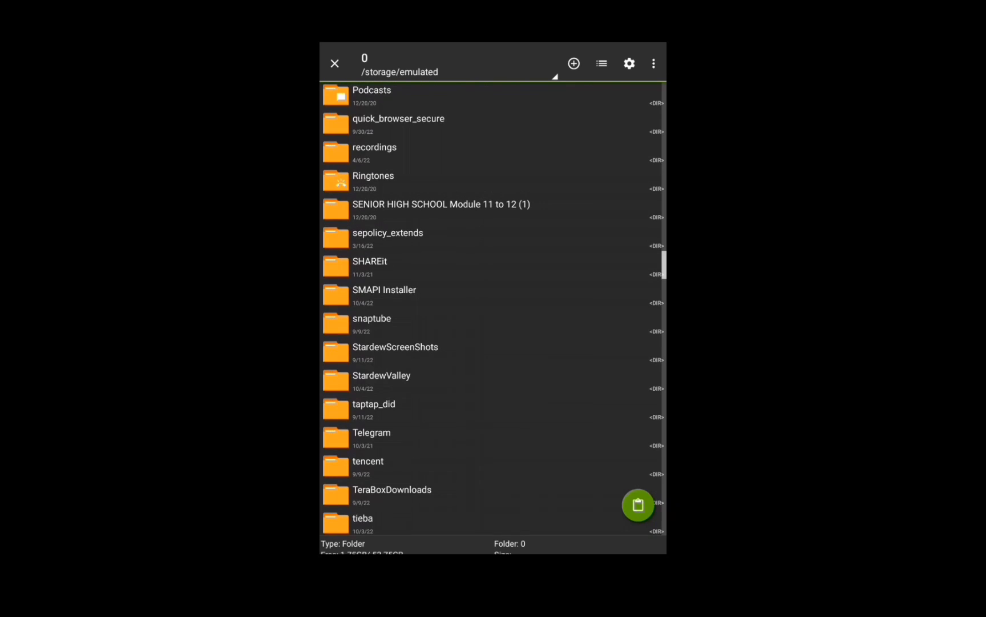
click(381, 375)
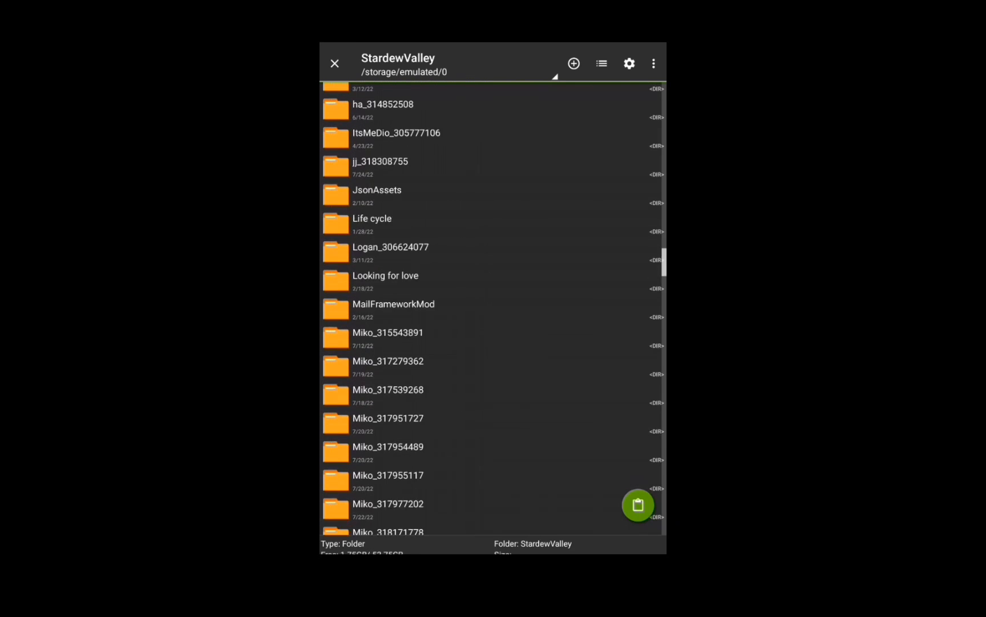
scroll(down, 3)
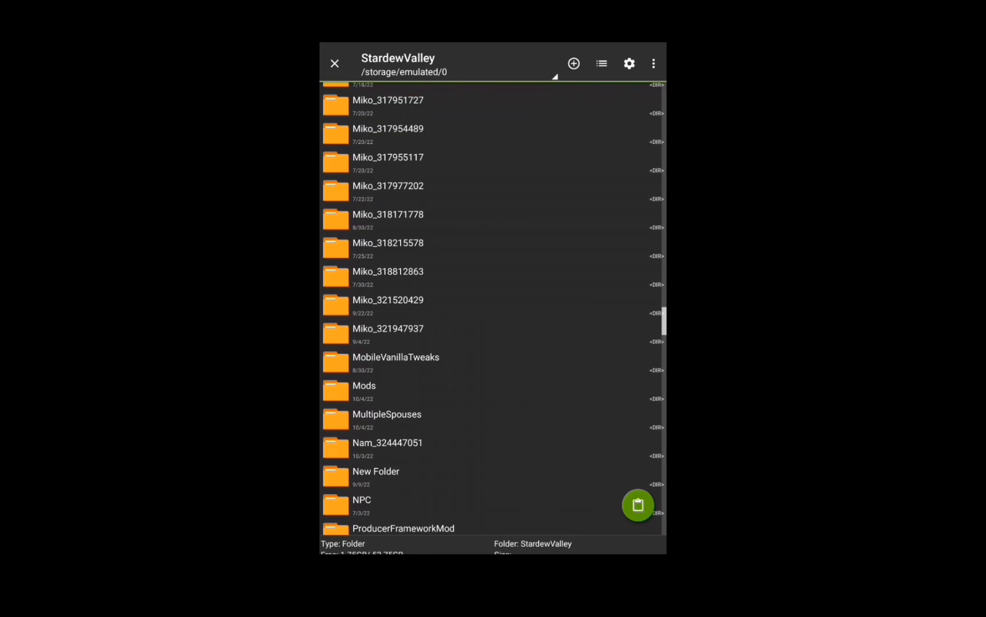
click(363, 391)
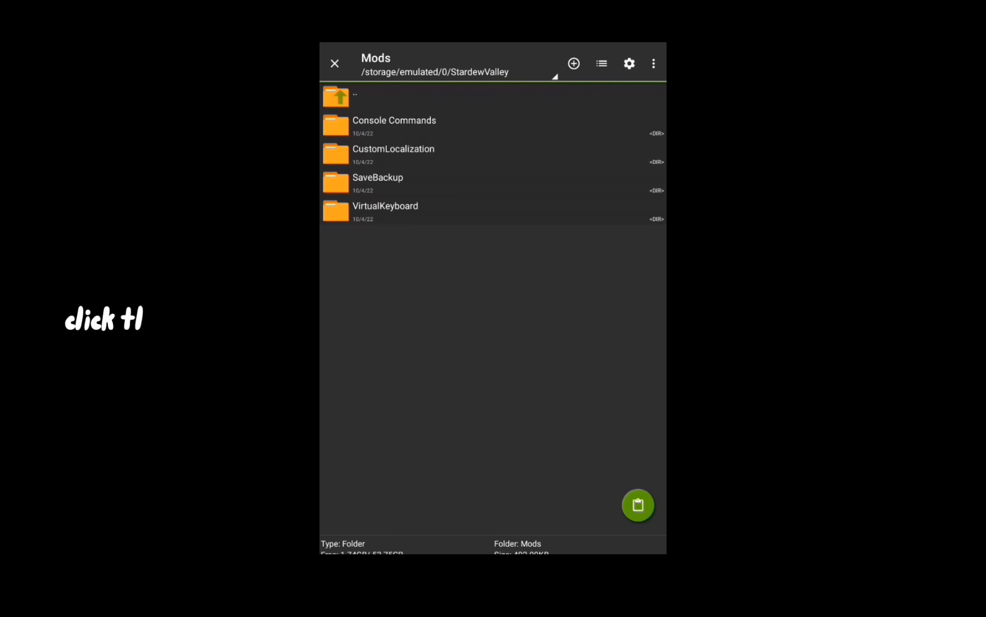
click(639, 504)
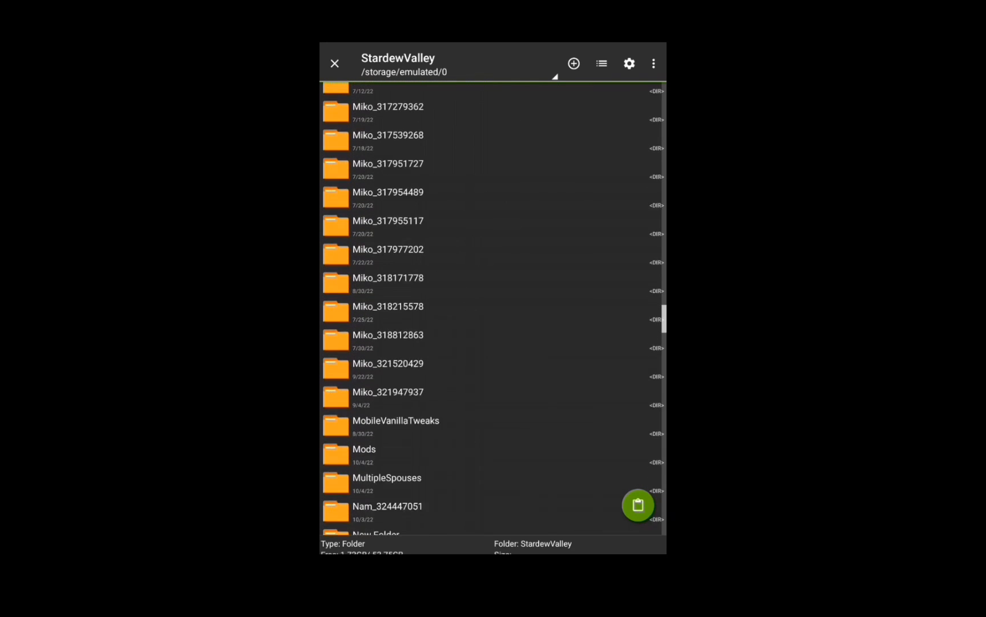
Step: Extract the Way Back Pelican Town zip into the Mods folder and dismiss the progress notice
click(363, 448)
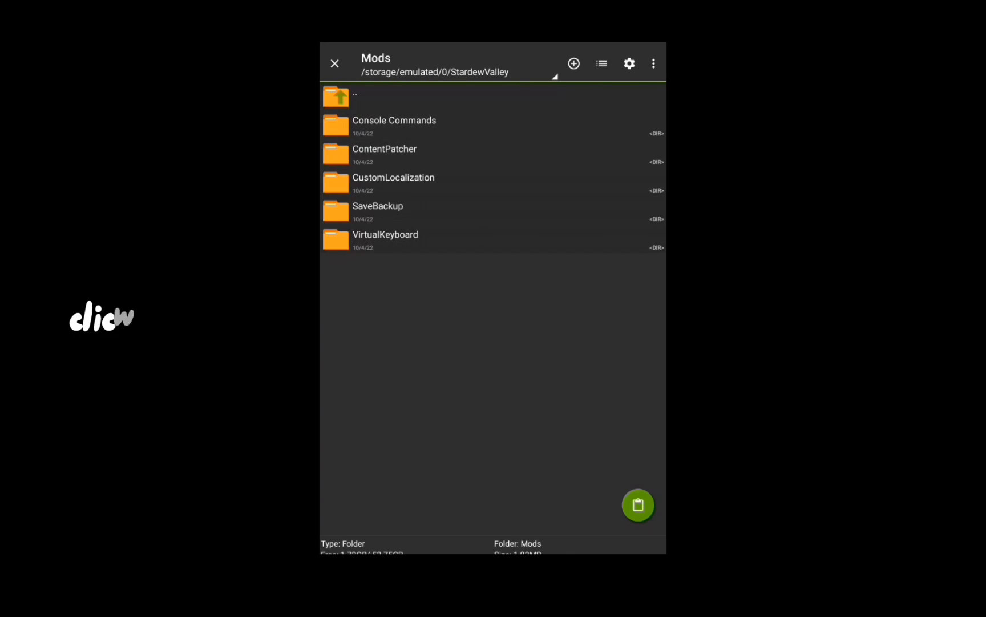
click(637, 504)
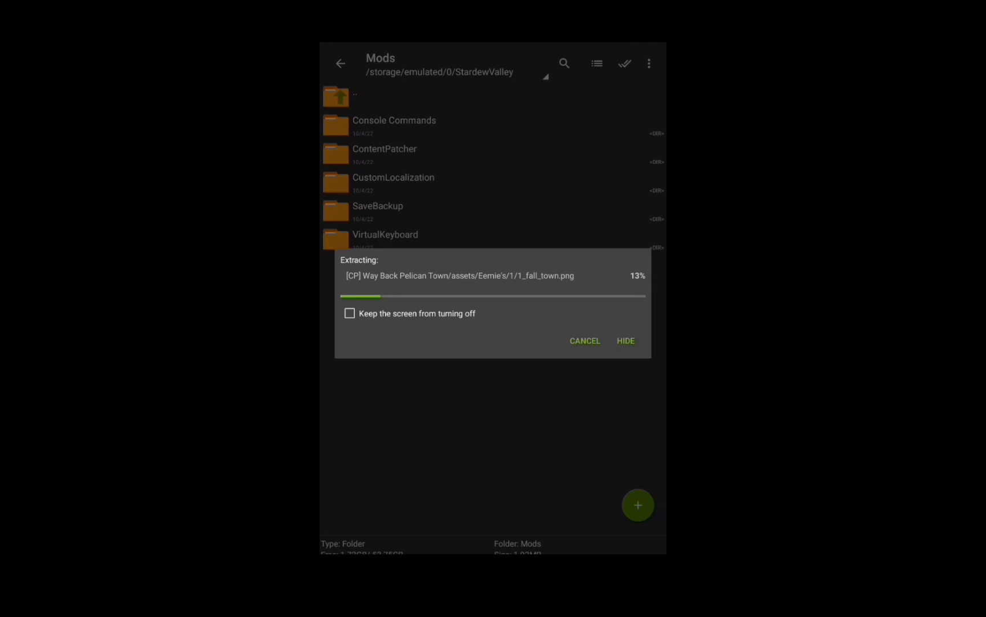
click(349, 312)
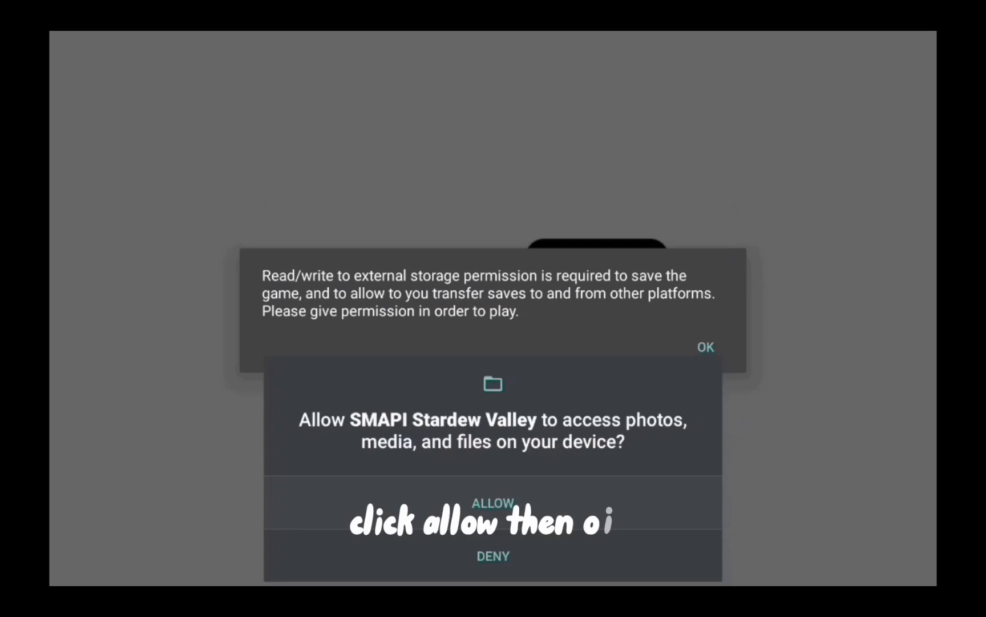
Step: Allow SMAPI Stardew Valley file access, load a saved farm and walk the farmer along the path
click(493, 502)
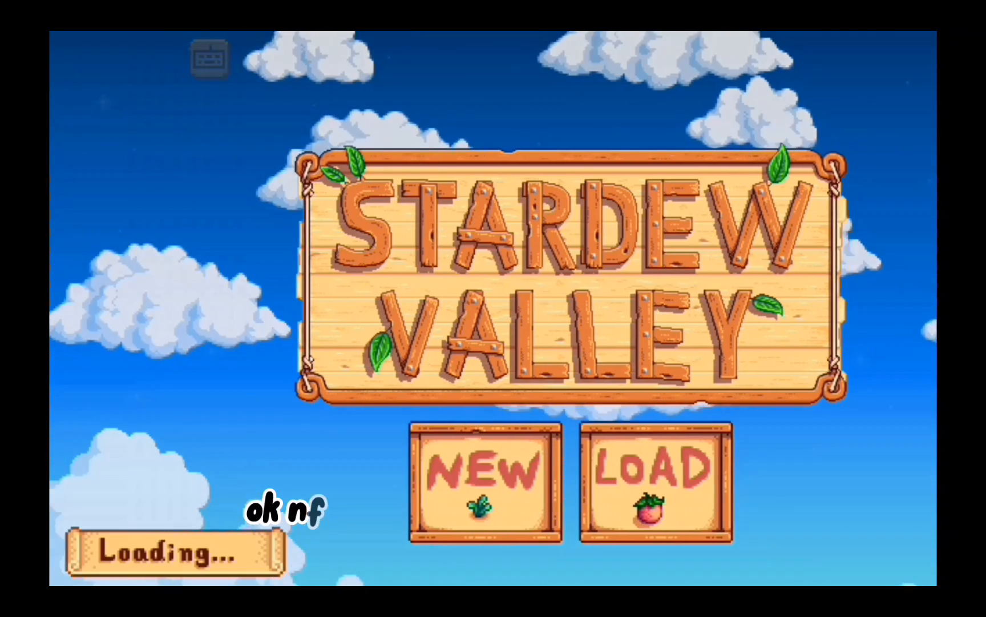
click(656, 469)
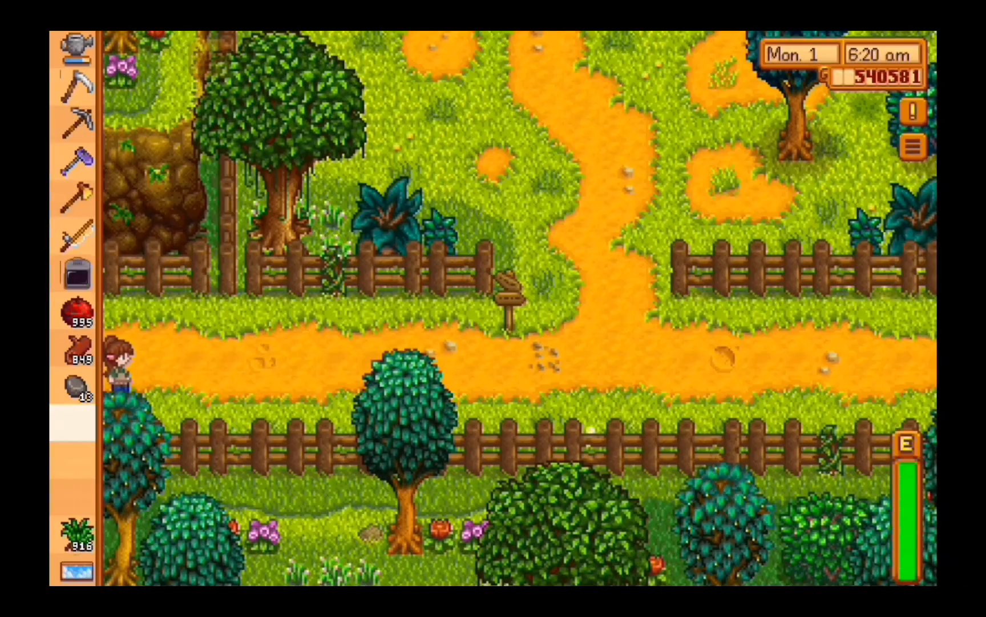
key(right)
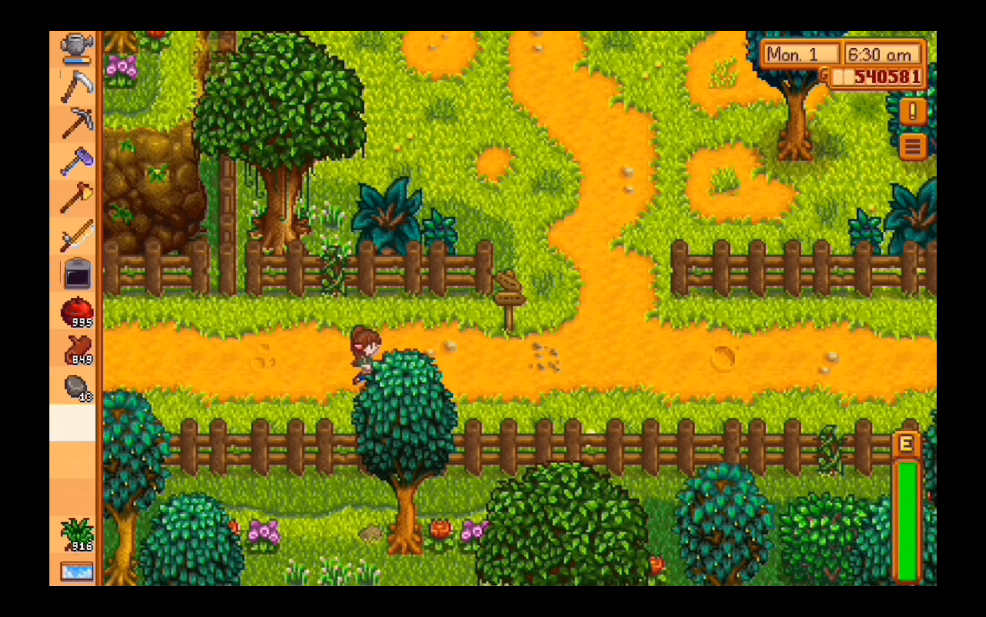